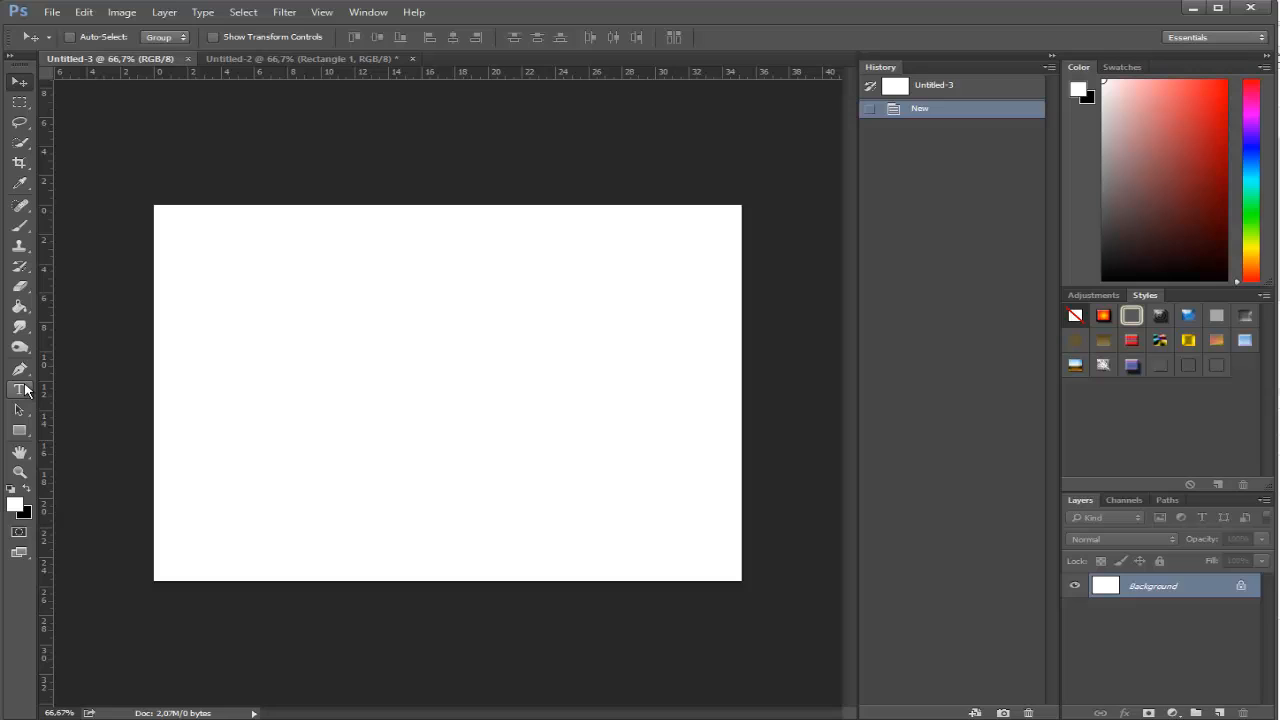
Type 'YOUTUBE' into a text box dragged across the middle of the canvas.
left_click_drag(207, 297, 645, 410)
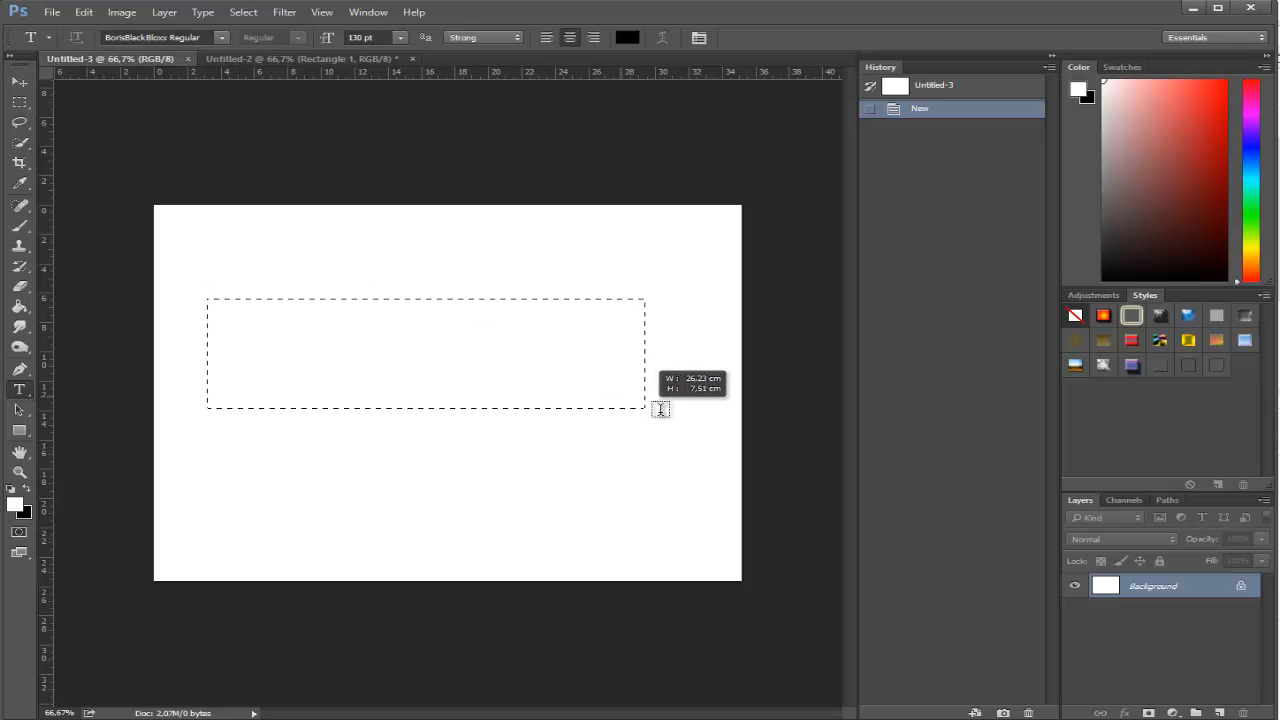
type("YO")
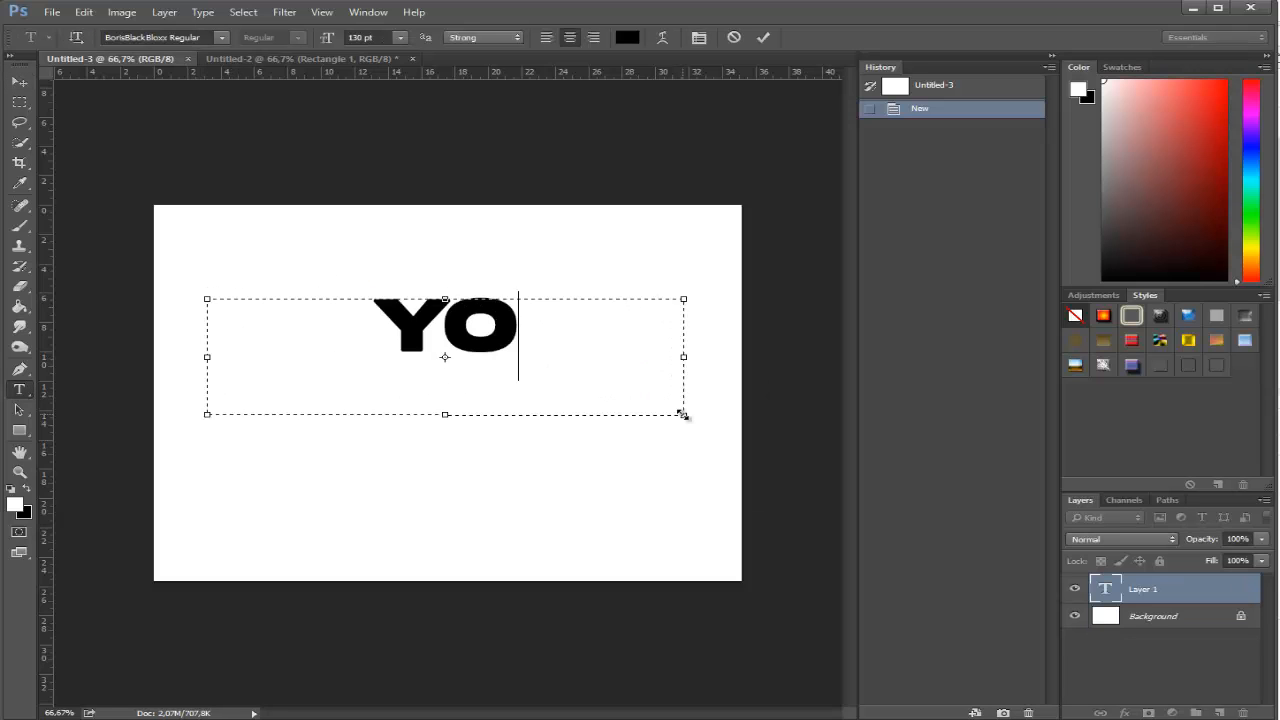
type("UTUBE")
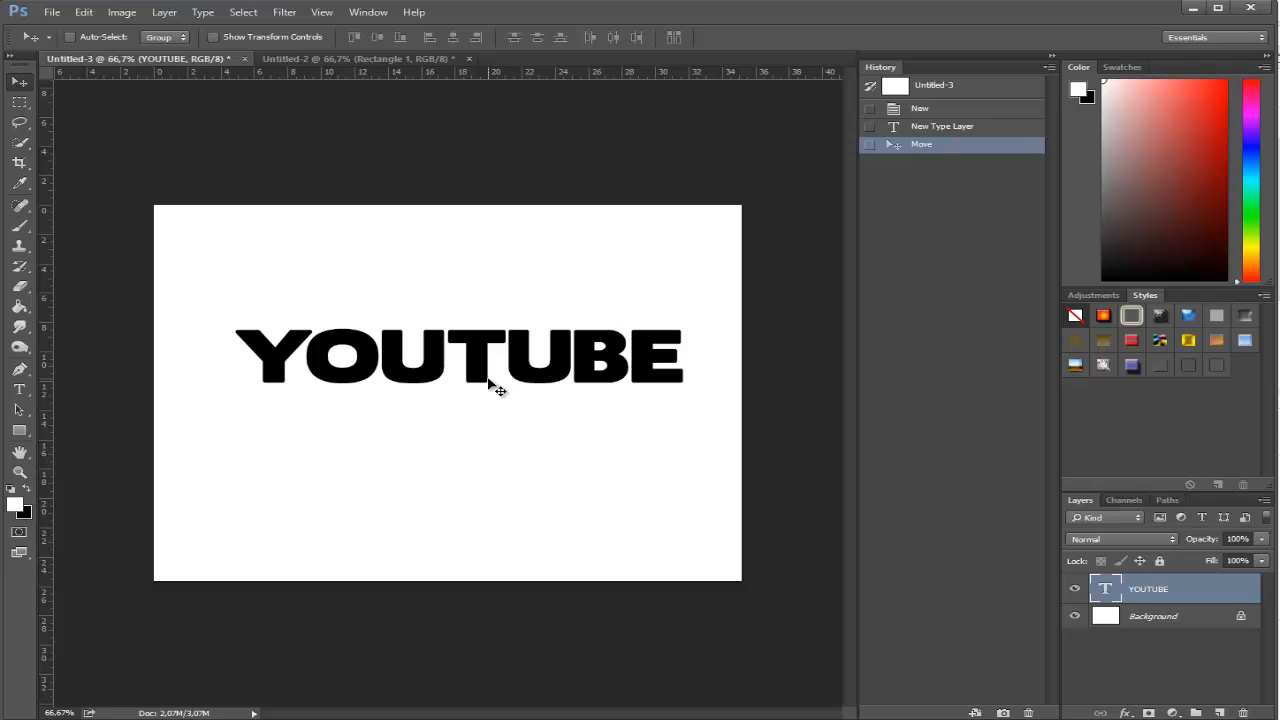
mouse_move(513, 6)
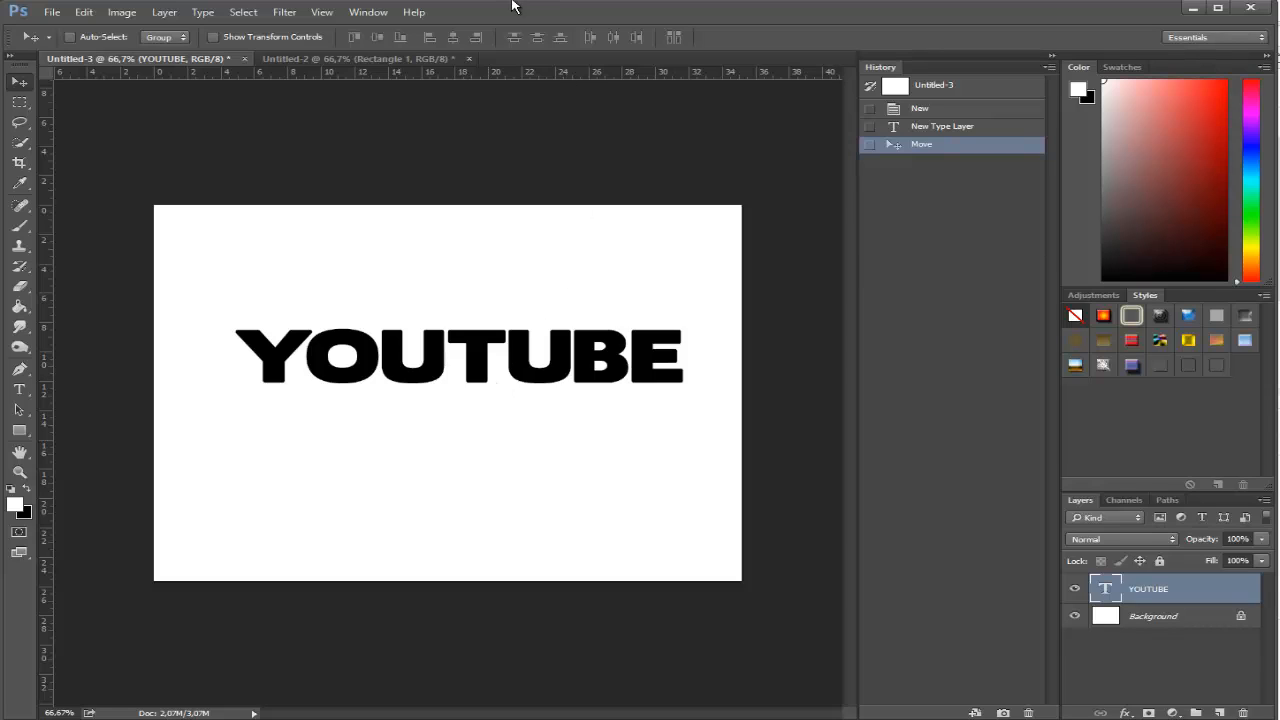
Put the YOUTUBE text layer back into editing mode with the Type tool.
left_click(19, 390)
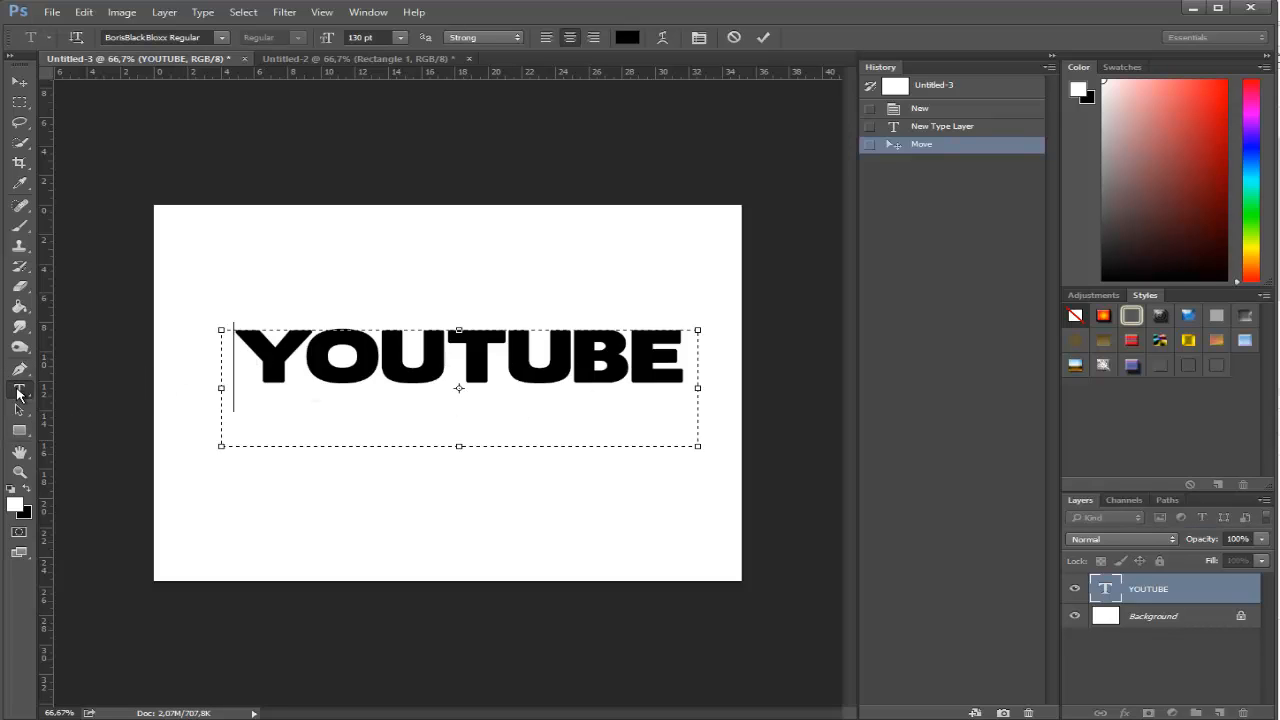
mouse_move(500, 155)
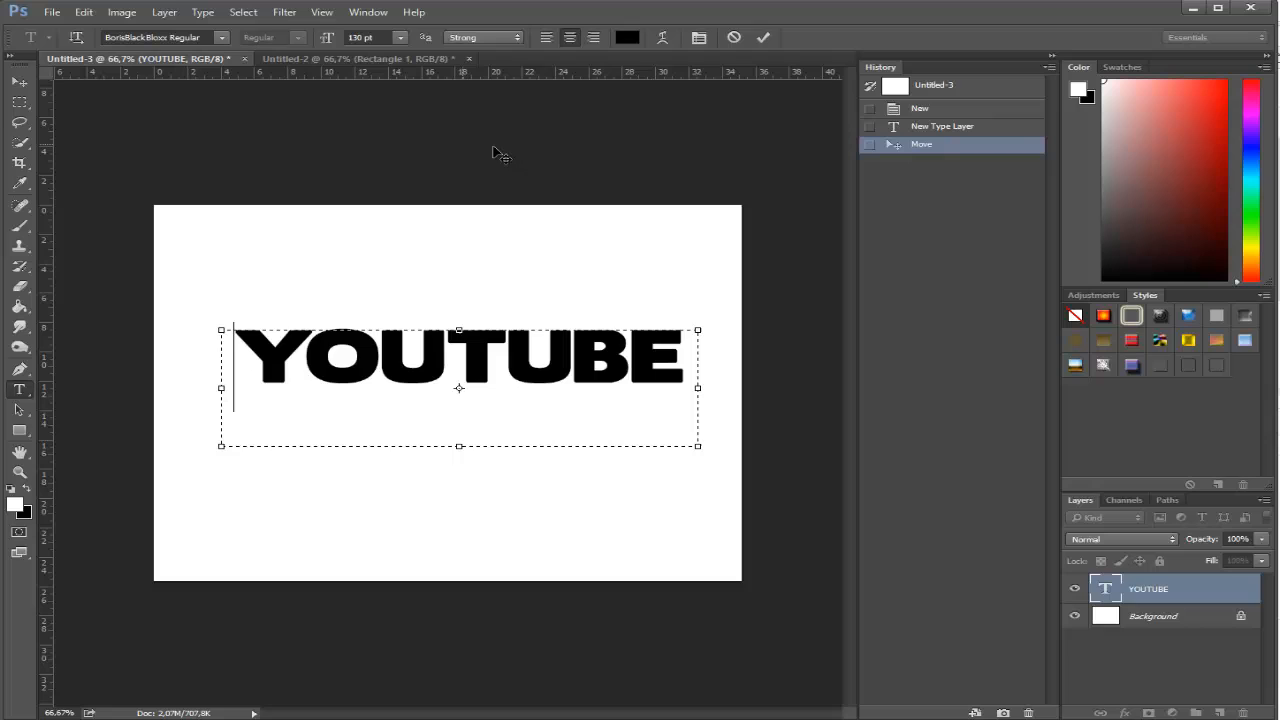
mouse_move(685, 50)
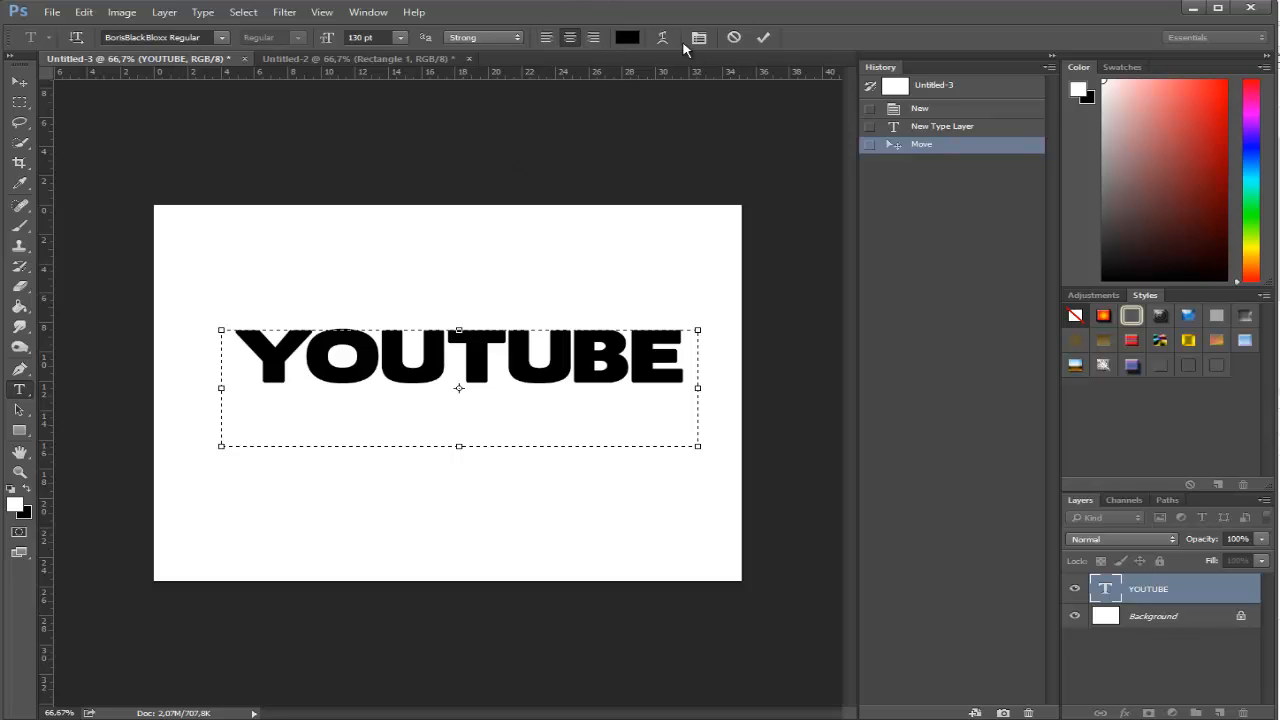
mouse_move(662, 37)
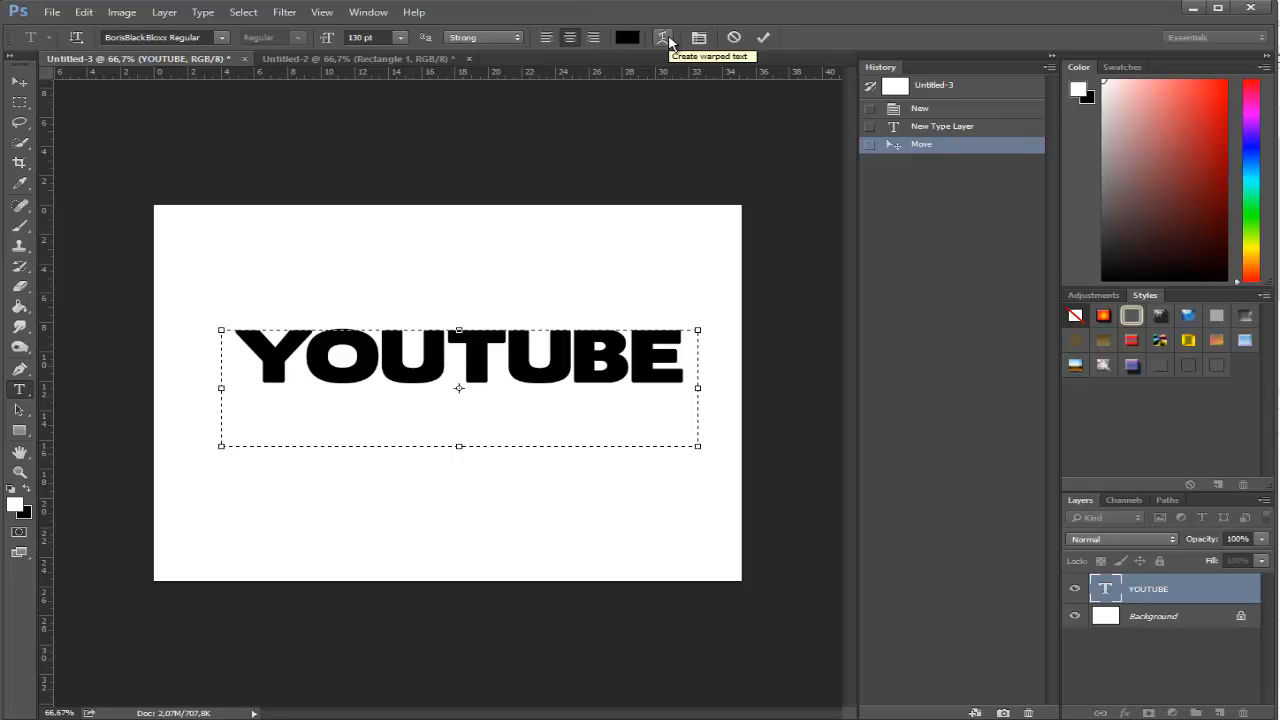
Open Warp Text for the YOUTUBE layer and expand its Style list.
left_click(662, 37)
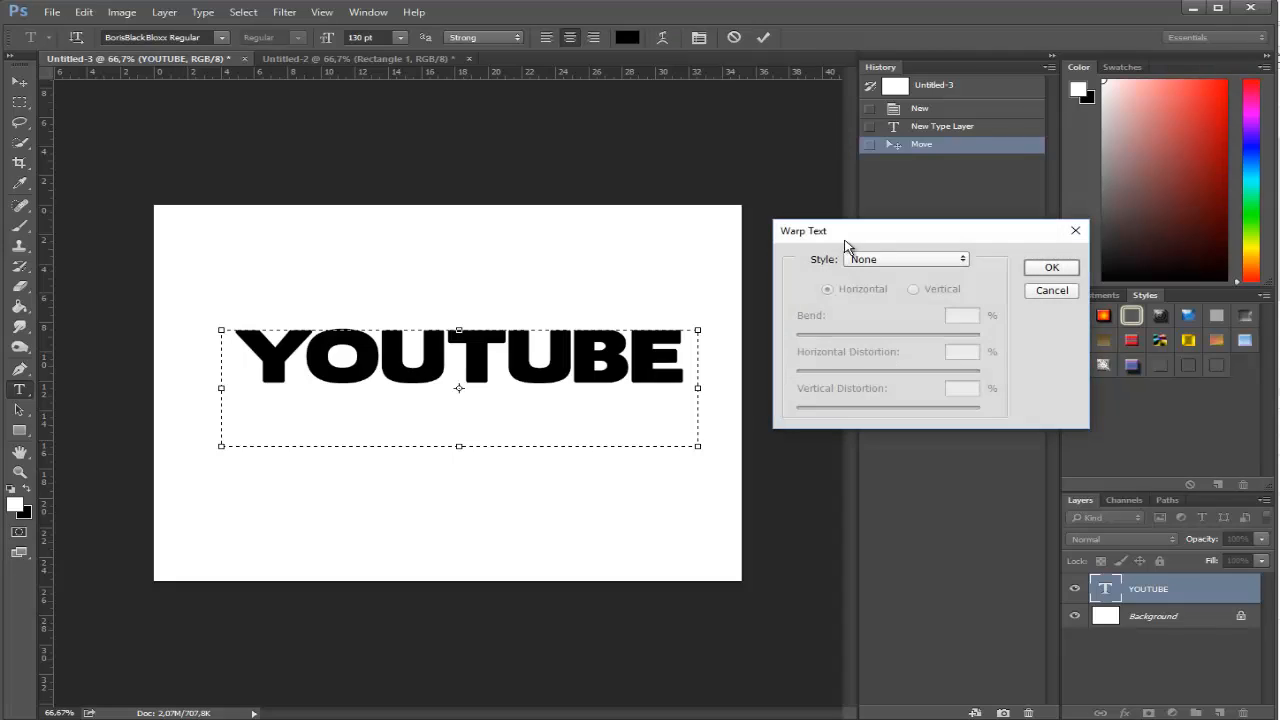
mouse_move(1037, 306)
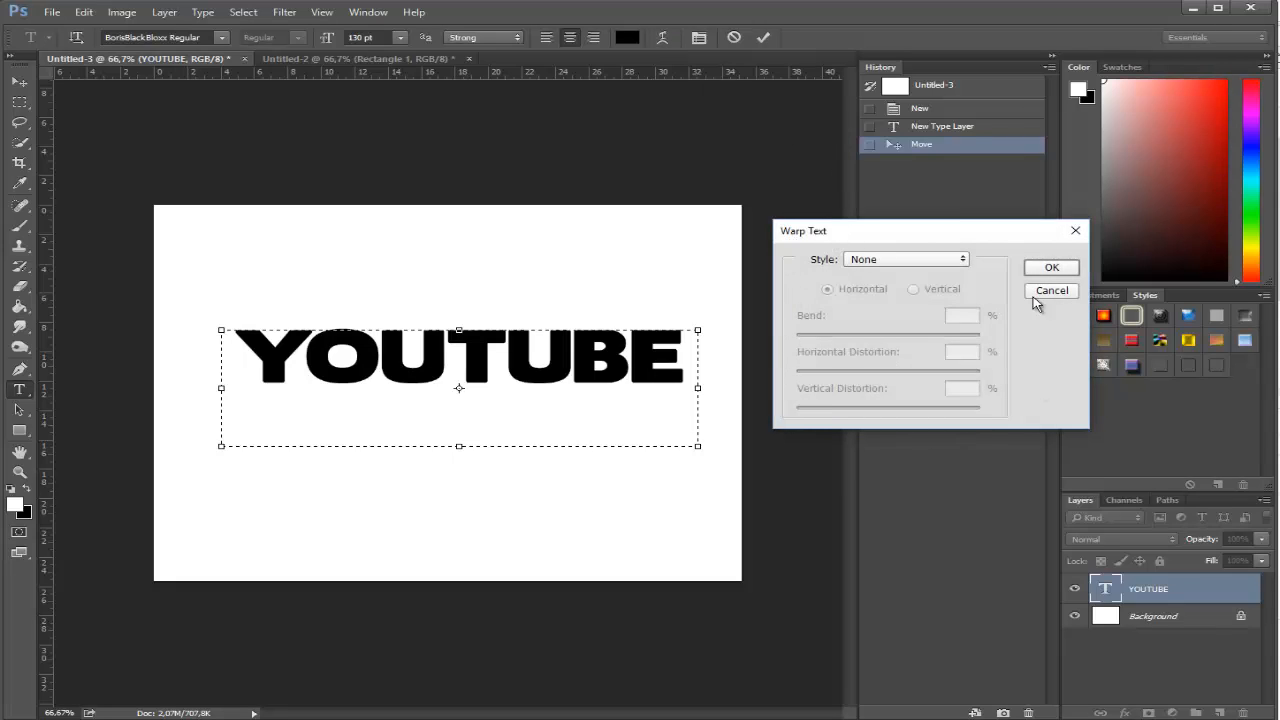
mouse_move(880, 267)
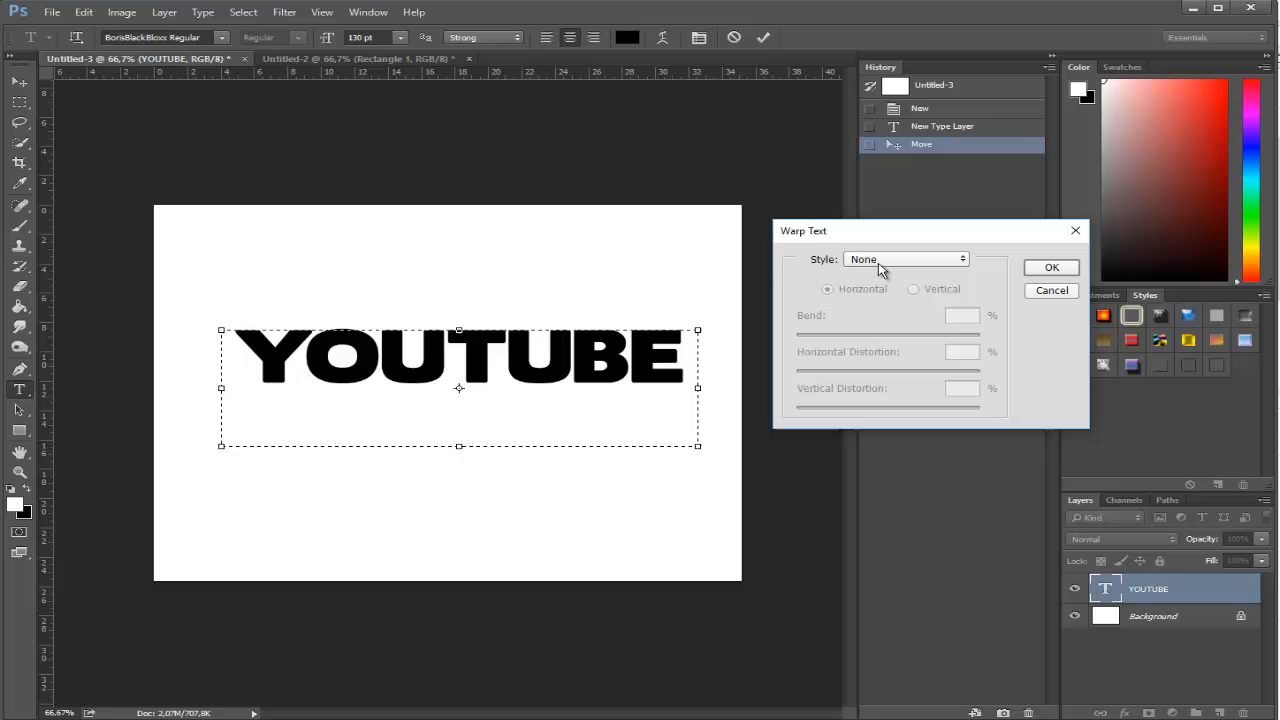
left_click(903, 259)
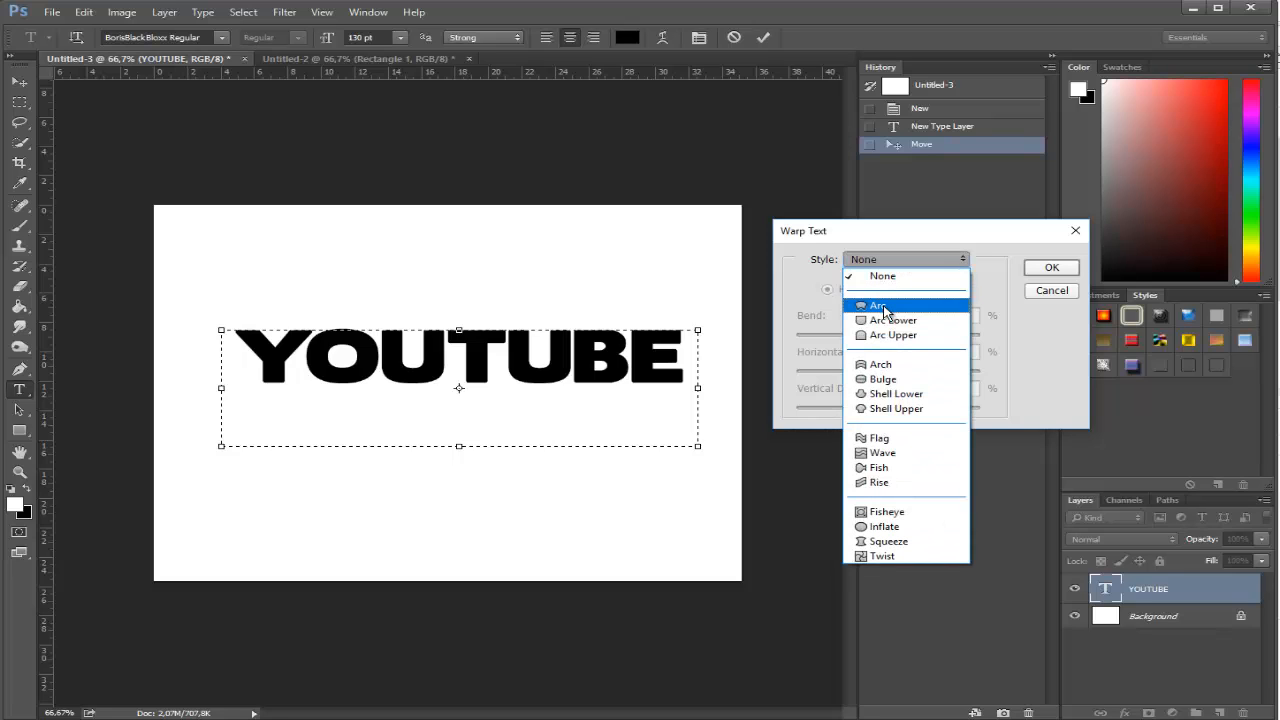
mouse_move(883, 430)
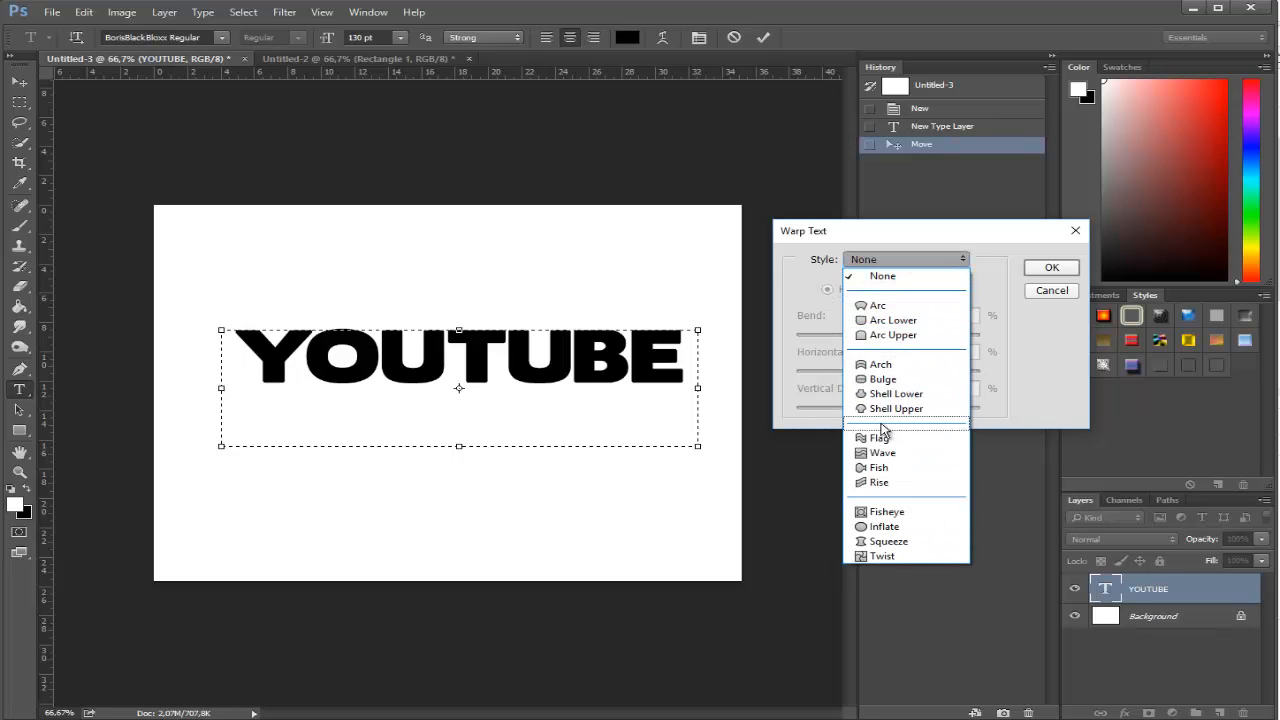
mouse_move(879, 438)
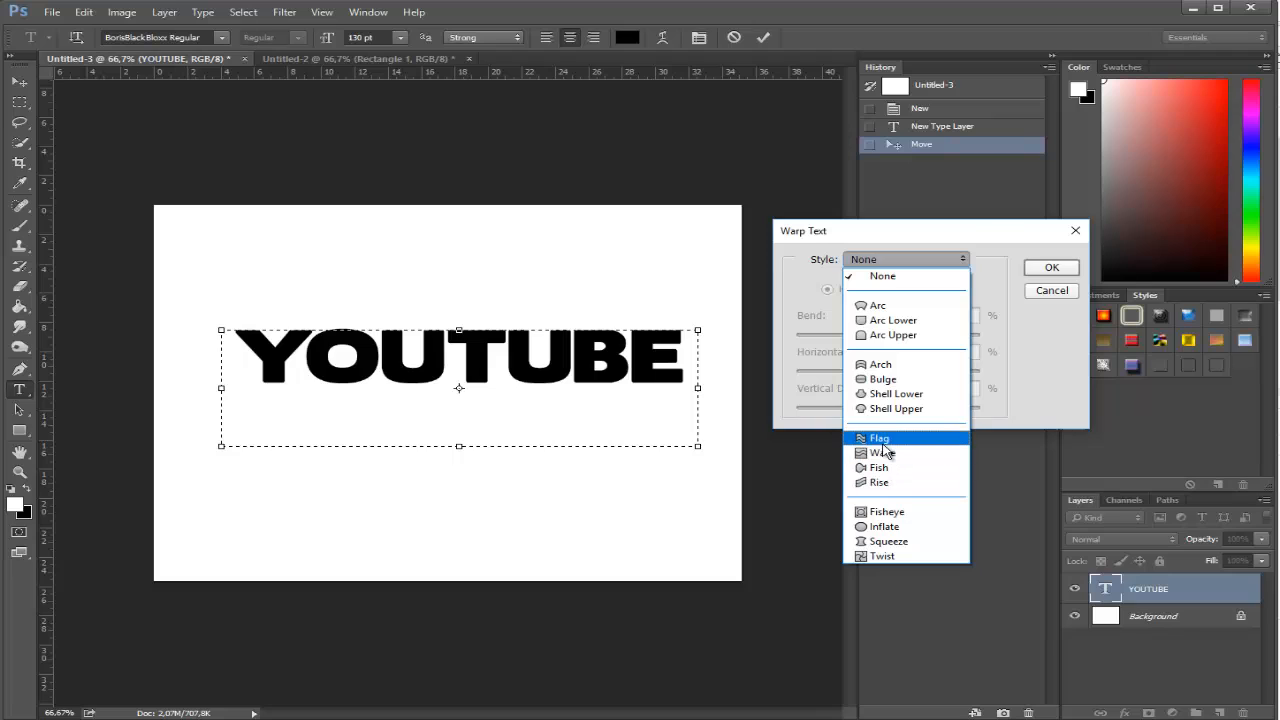
mouse_move(905, 305)
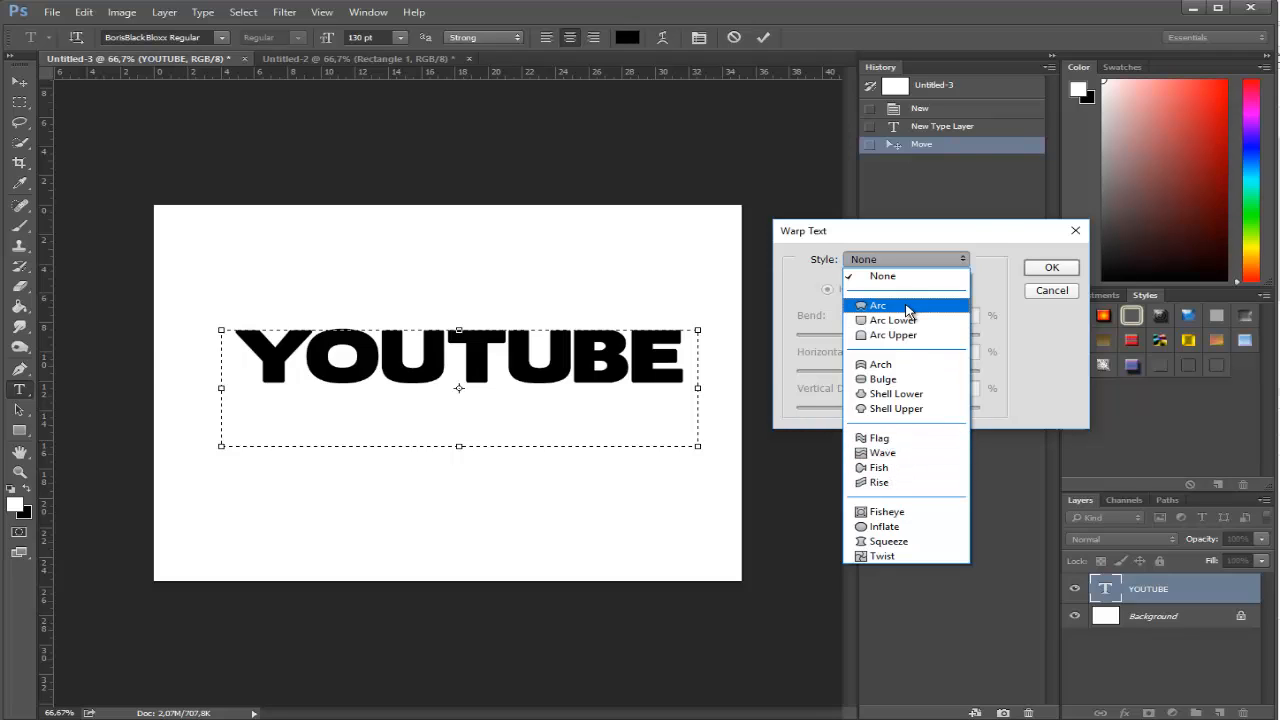
Try the Arc warp with a softer bend and more vertical distortion, then switch to Squeeze at +50.
left_click(877, 305)
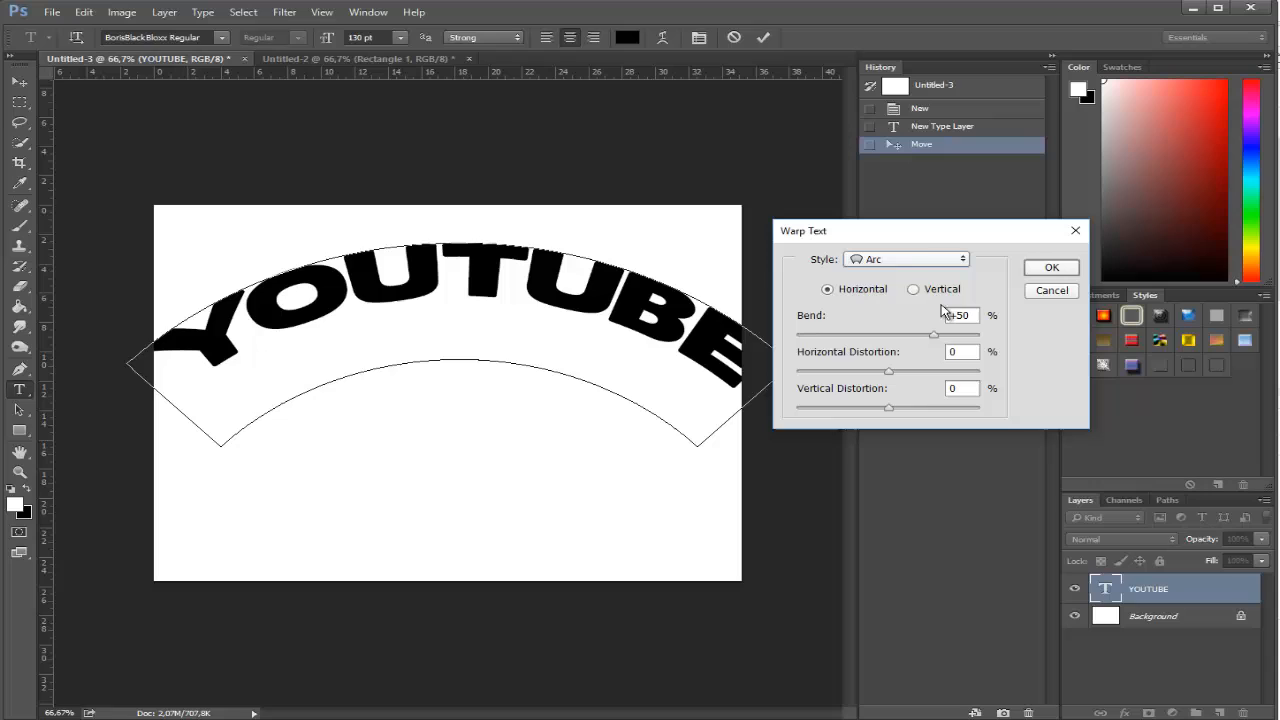
mouse_move(942, 348)
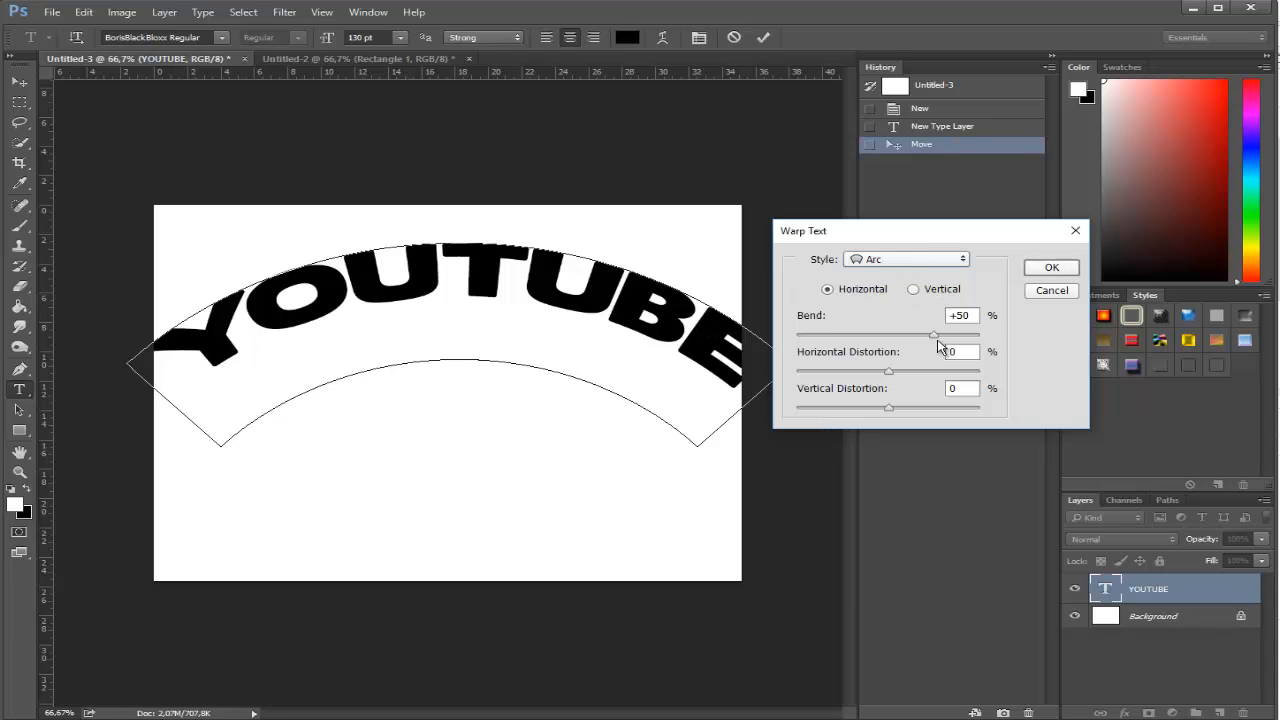
mouse_move(933, 343)
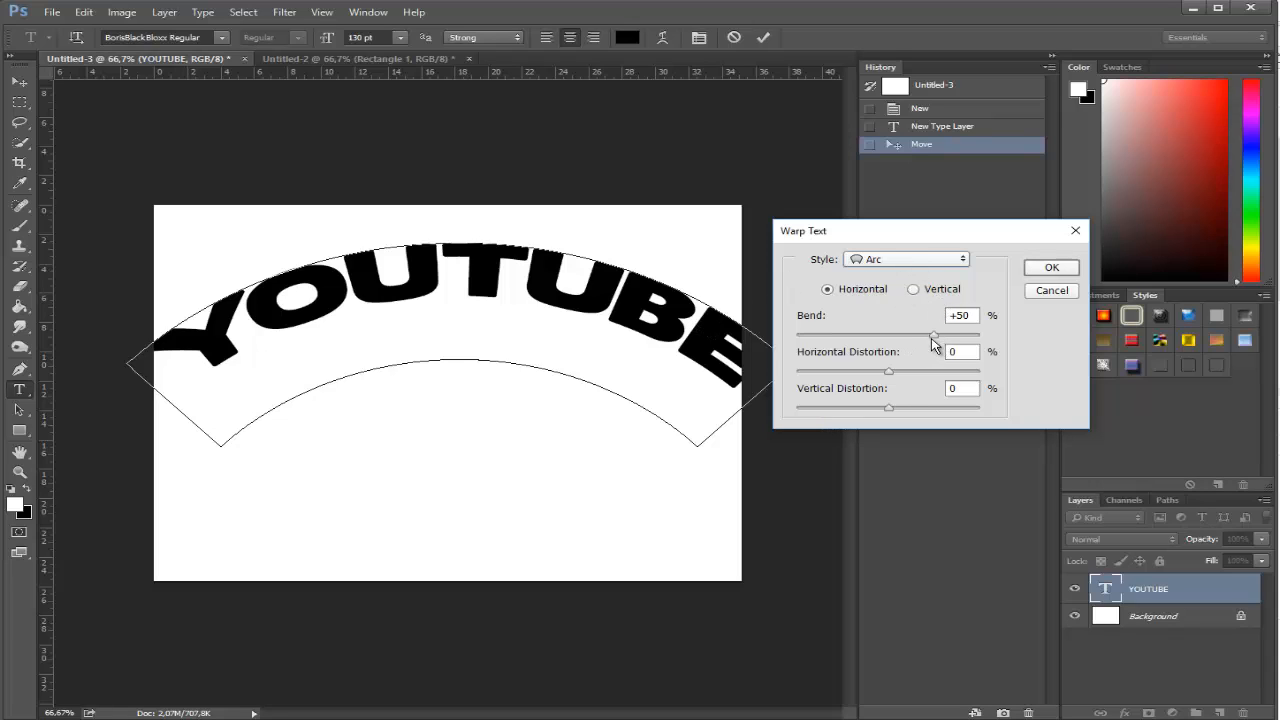
left_click_drag(933, 335, 918, 335)
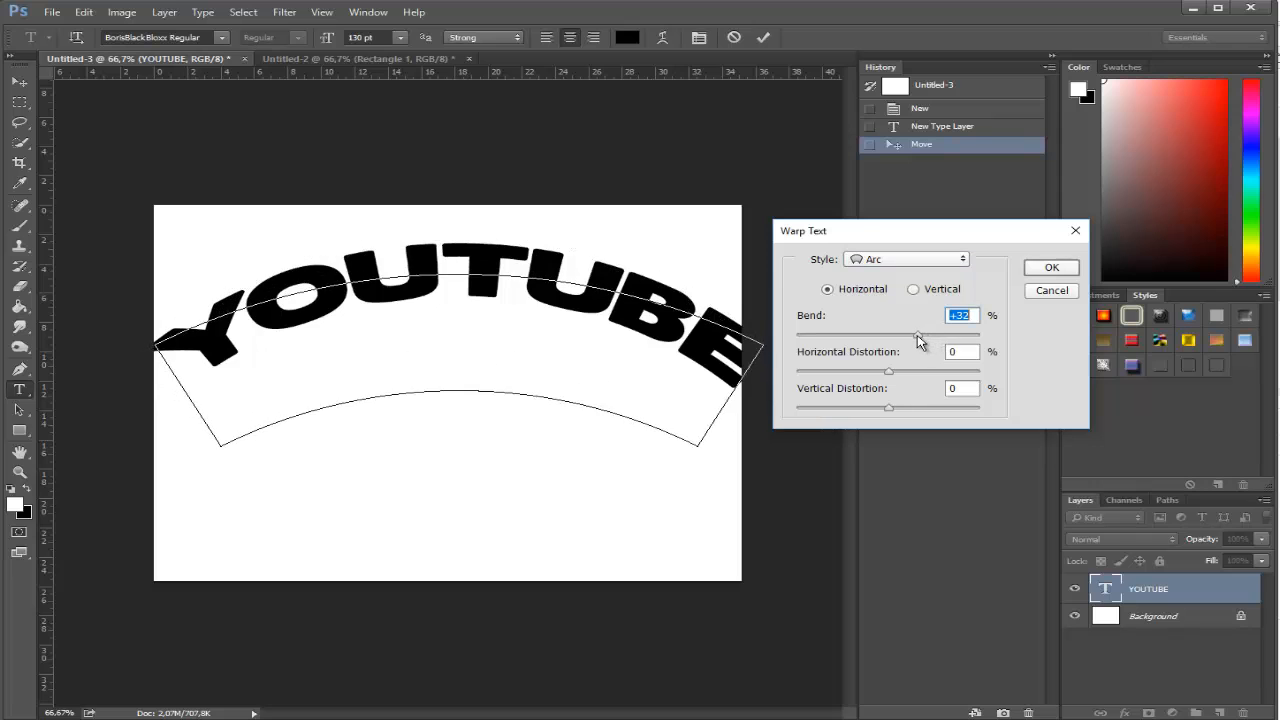
left_click_drag(917, 335, 900, 335)
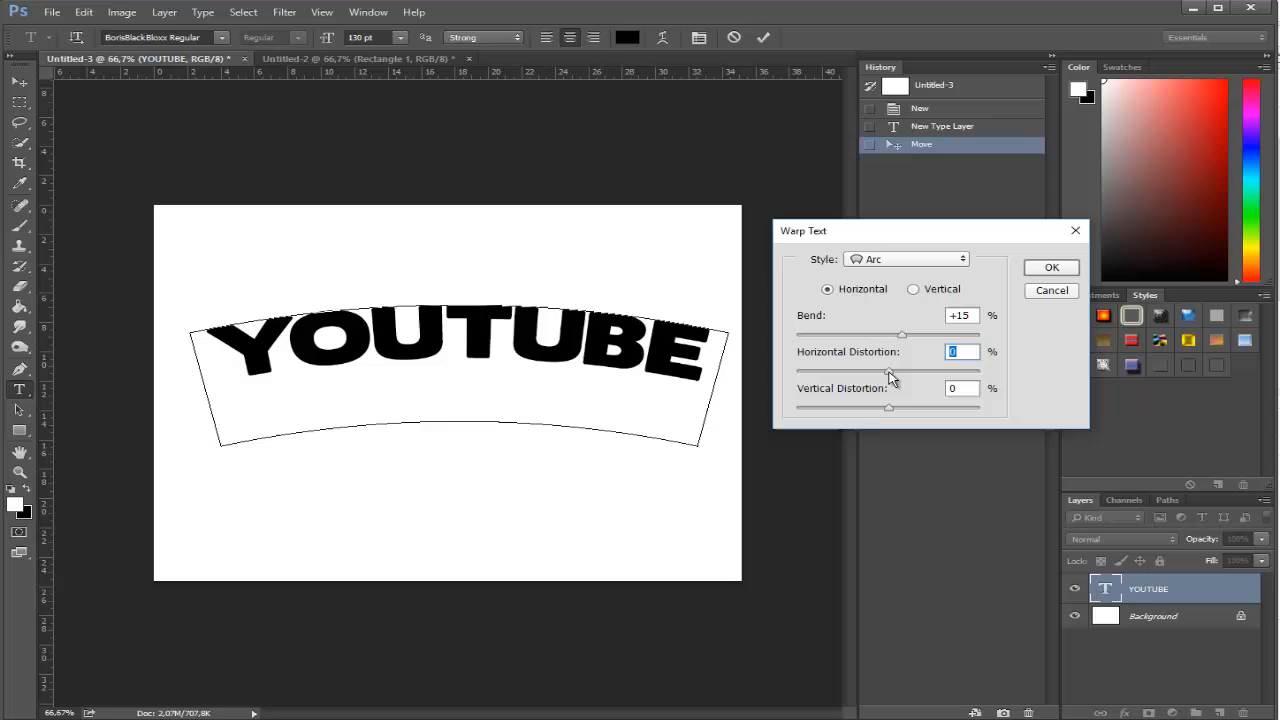
mouse_move(897, 415)
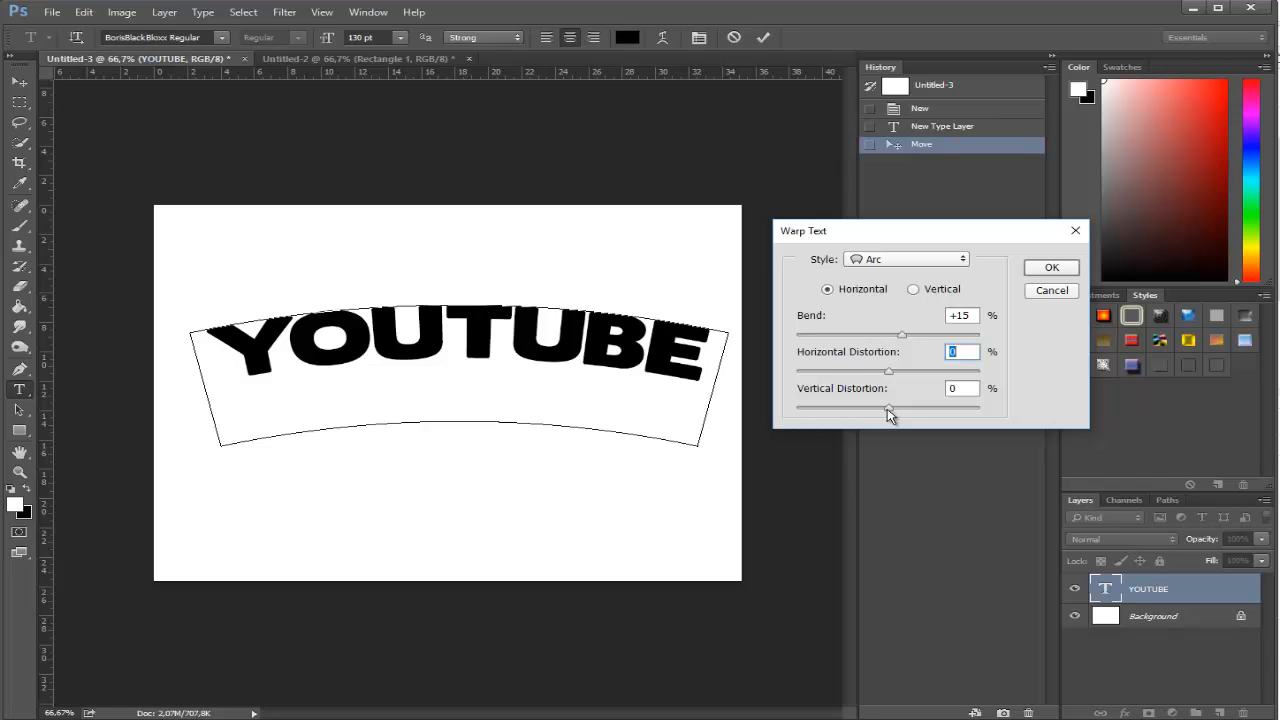
left_click_drag(888, 399, 907, 399)
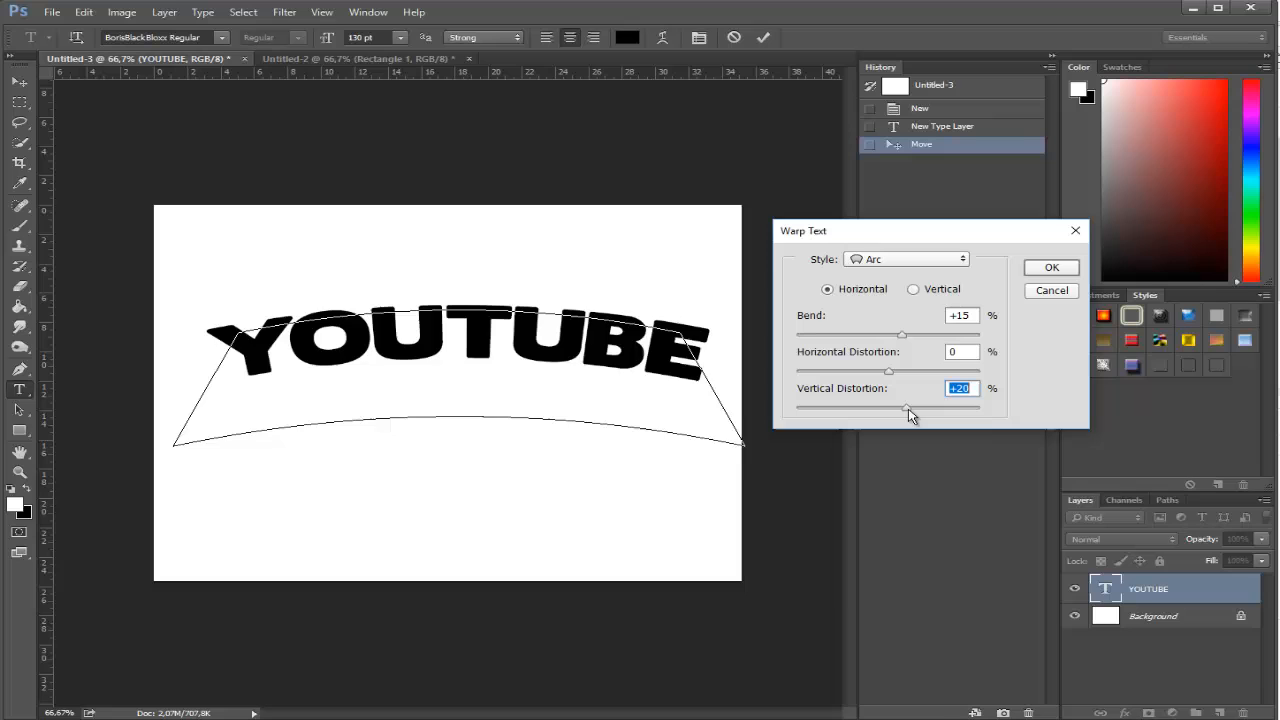
left_click(905, 259)
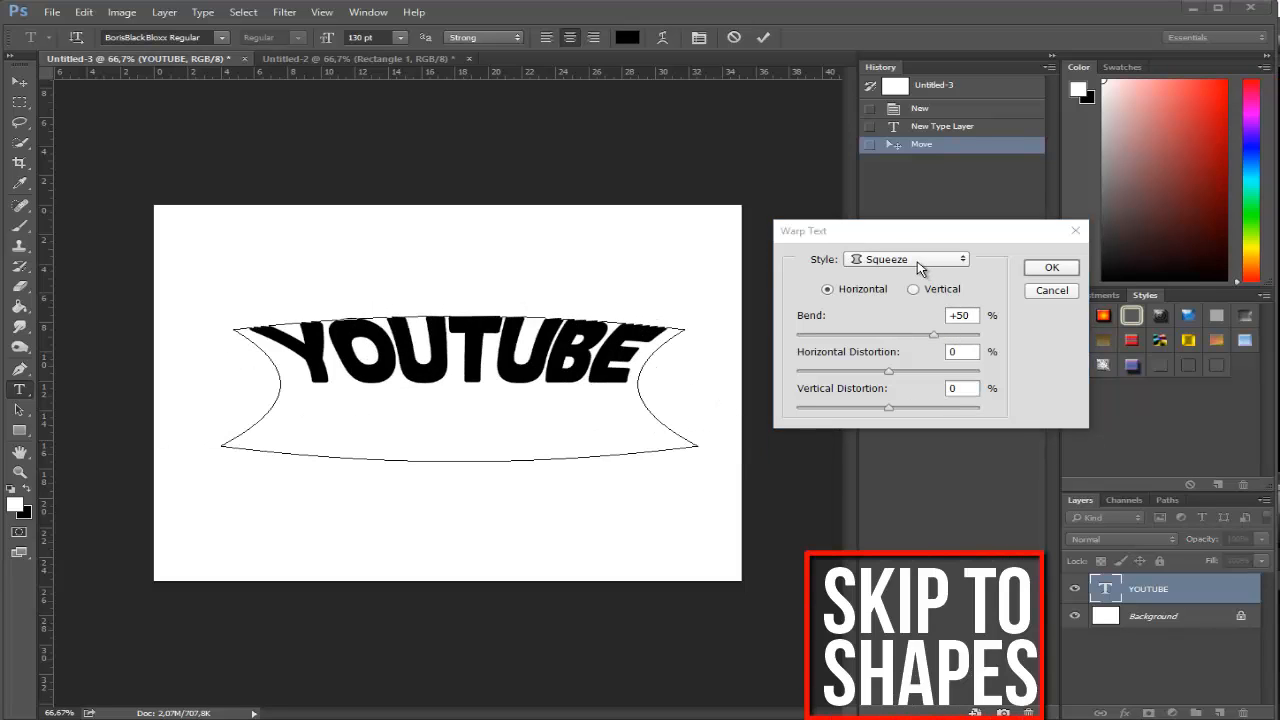
Switch the YOUTUBE warp style from Squeeze to Wave.
left_click(905, 259)
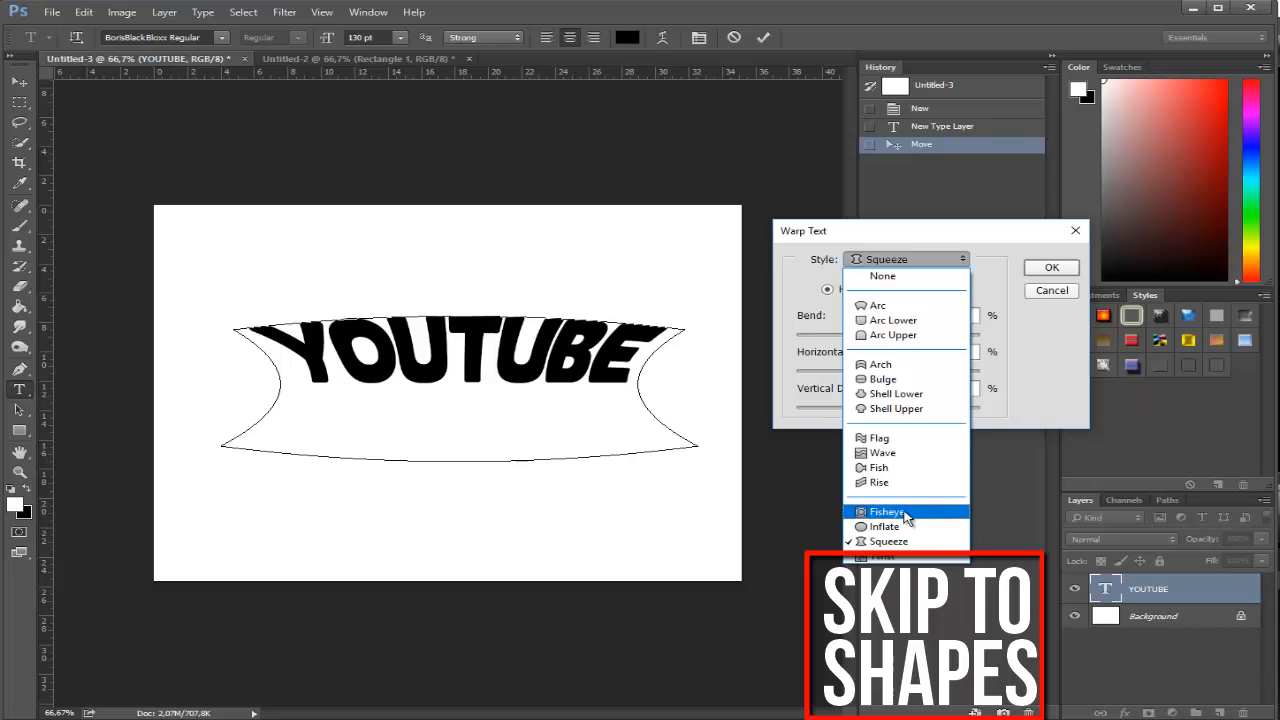
mouse_move(894, 467)
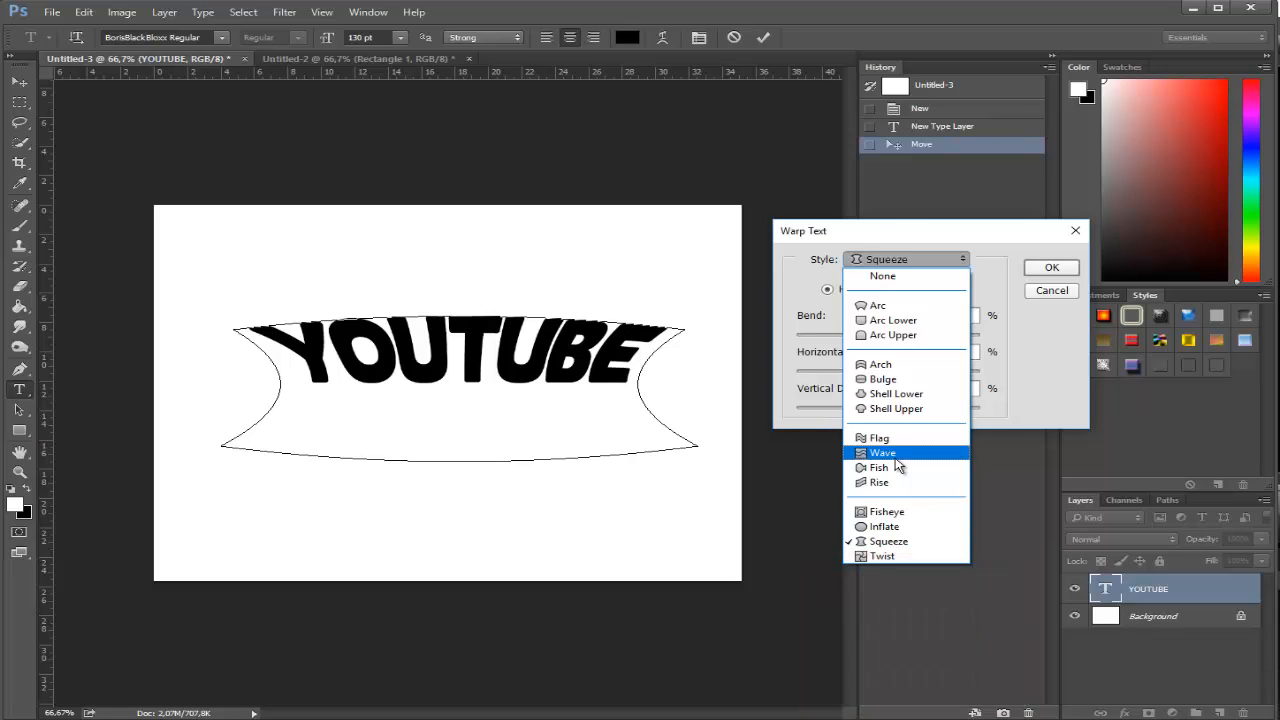
left_click(882, 453)
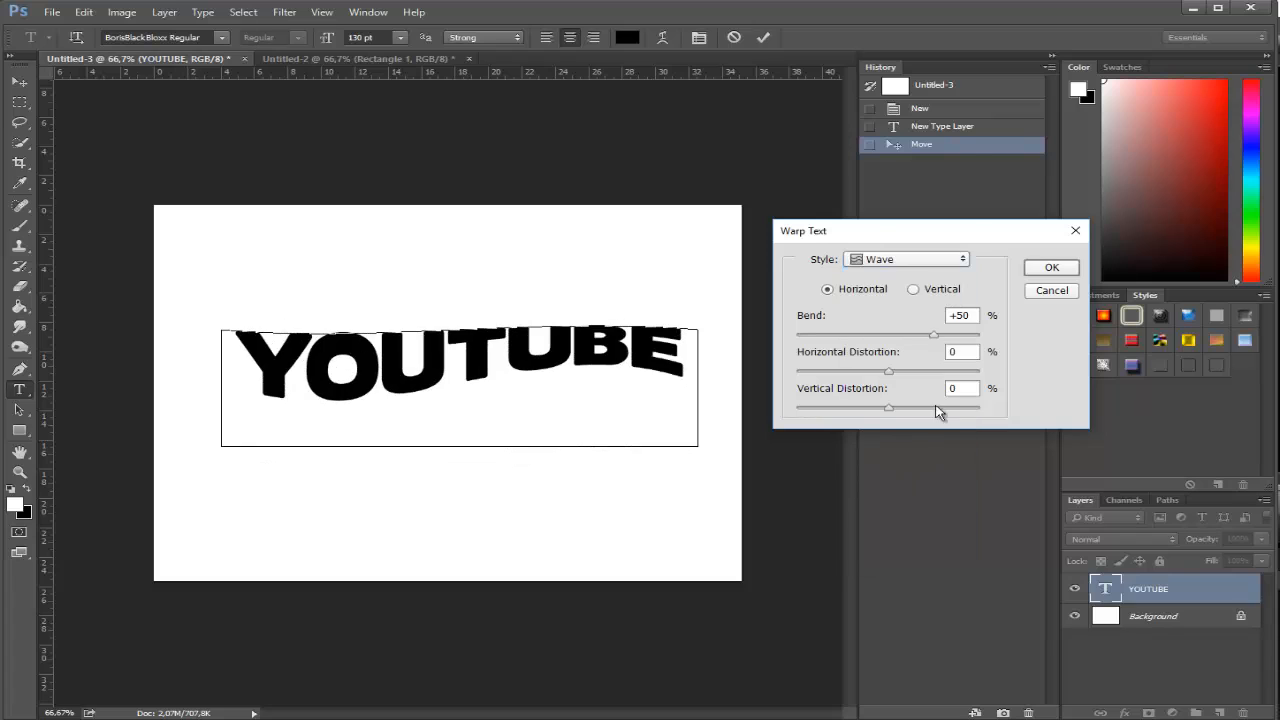
mouse_move(903, 347)
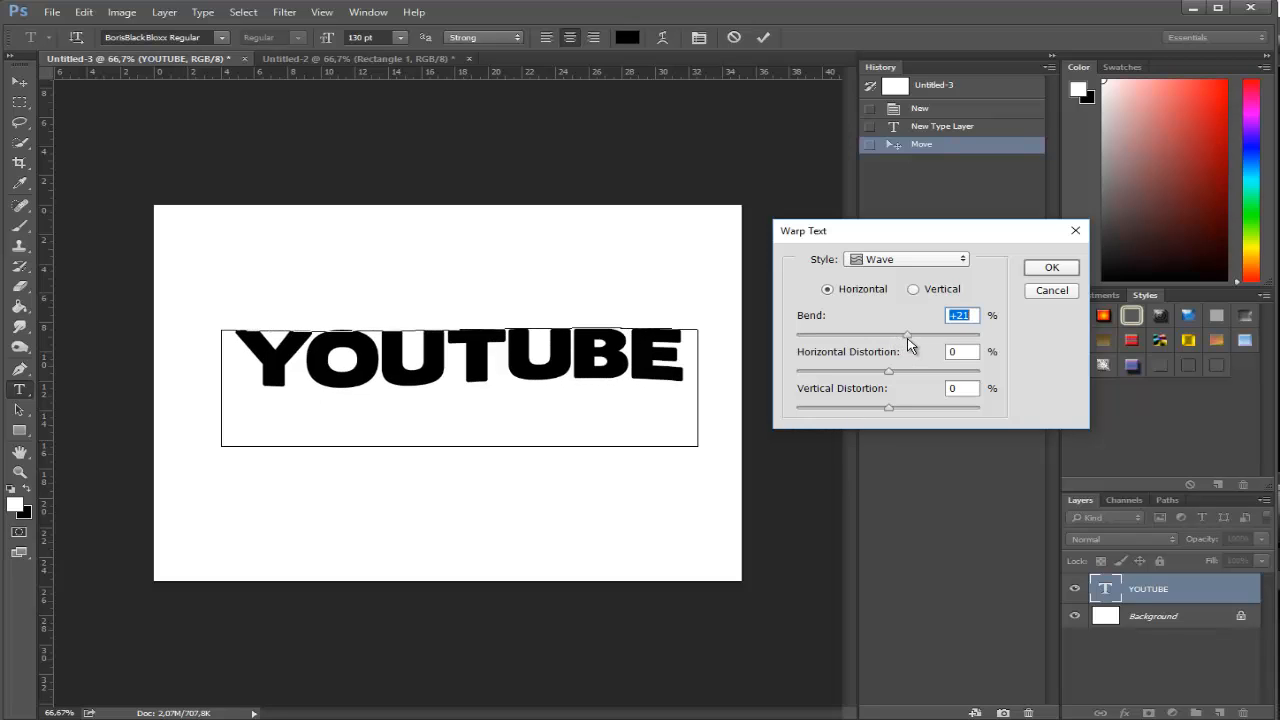
Set the Wave warp to a +63 bend with Vertical orientation.
left_click_drag(905, 335, 948, 335)
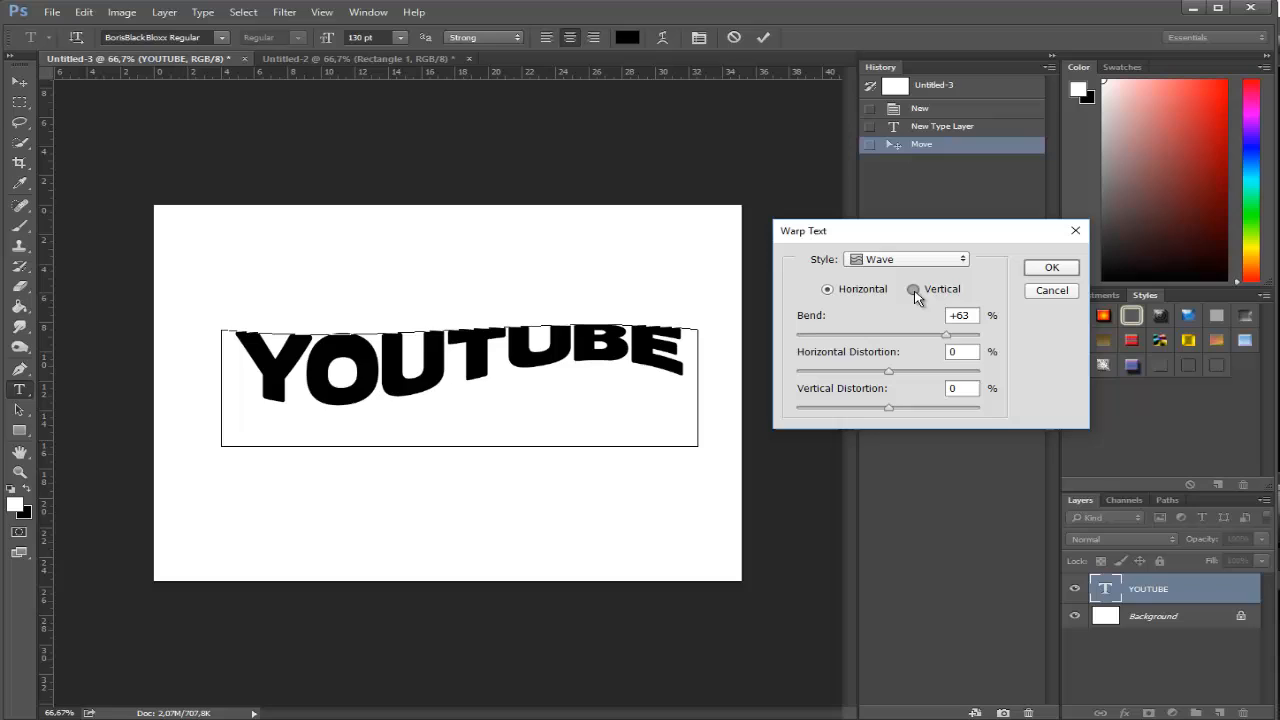
left_click(912, 289)
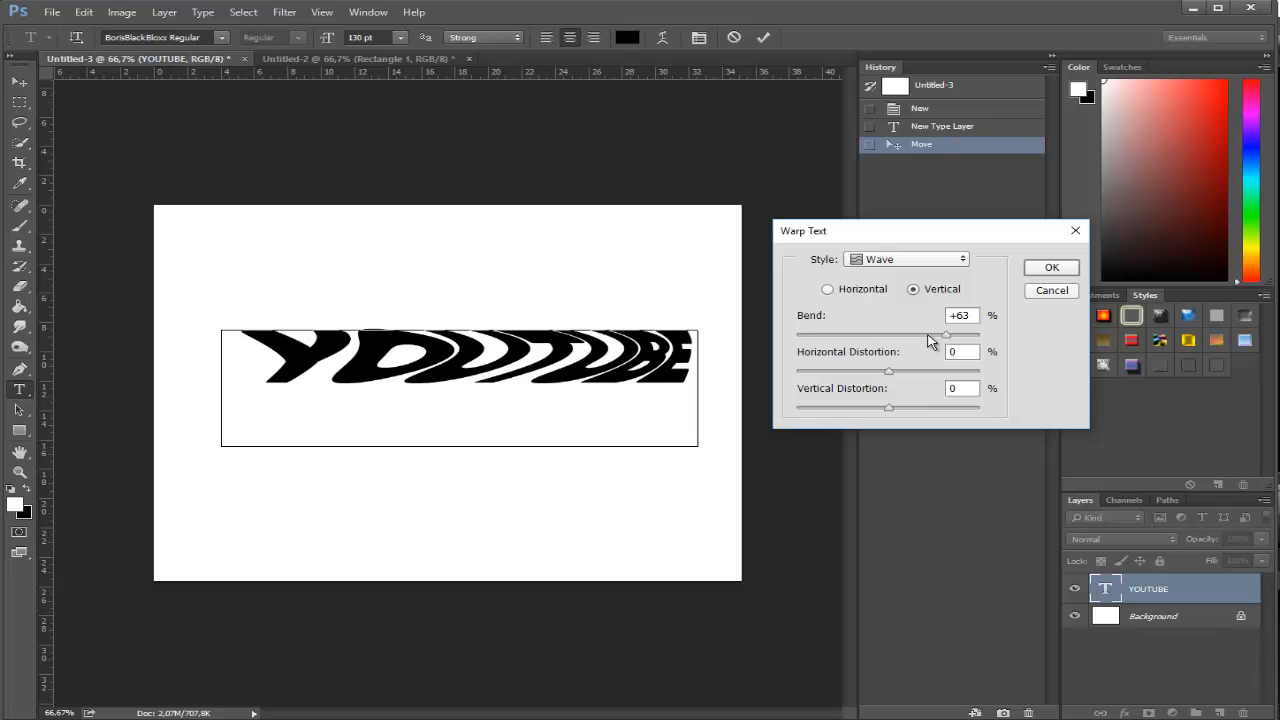
mouse_move(882, 305)
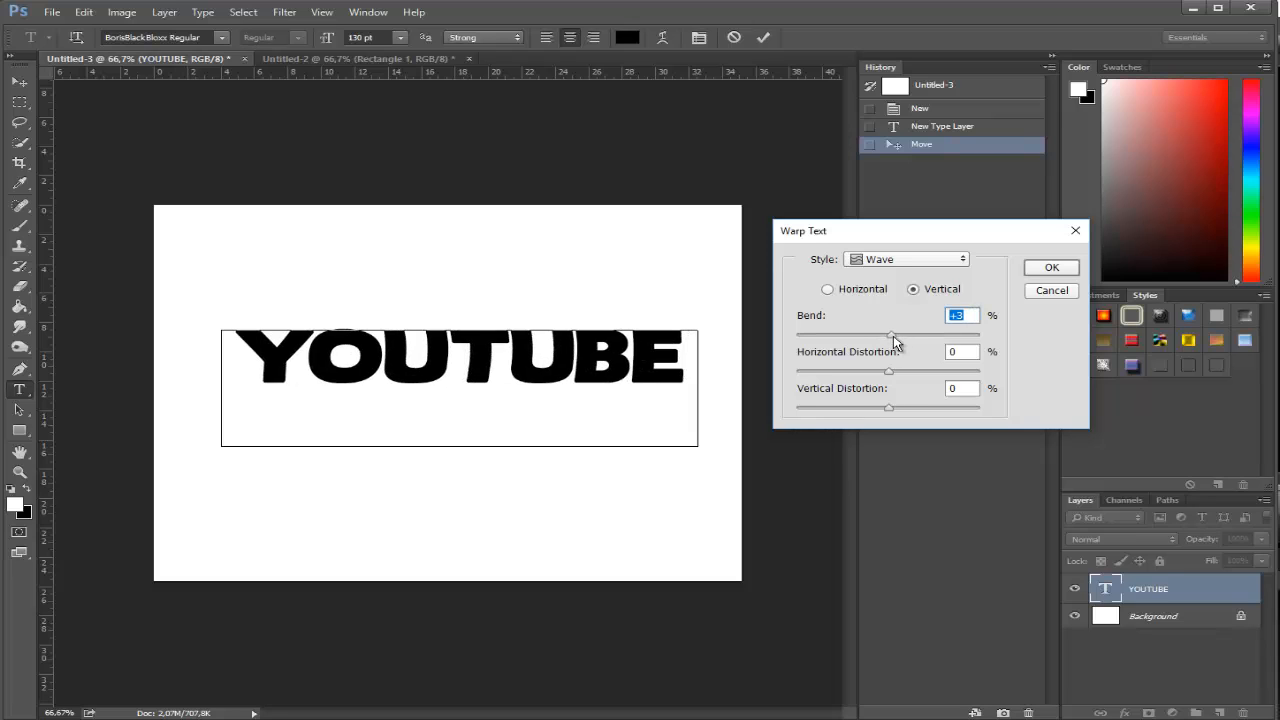
Set the vertical Wave bend to about -43 and apply the warp.
left_click_drag(891, 336, 915, 336)
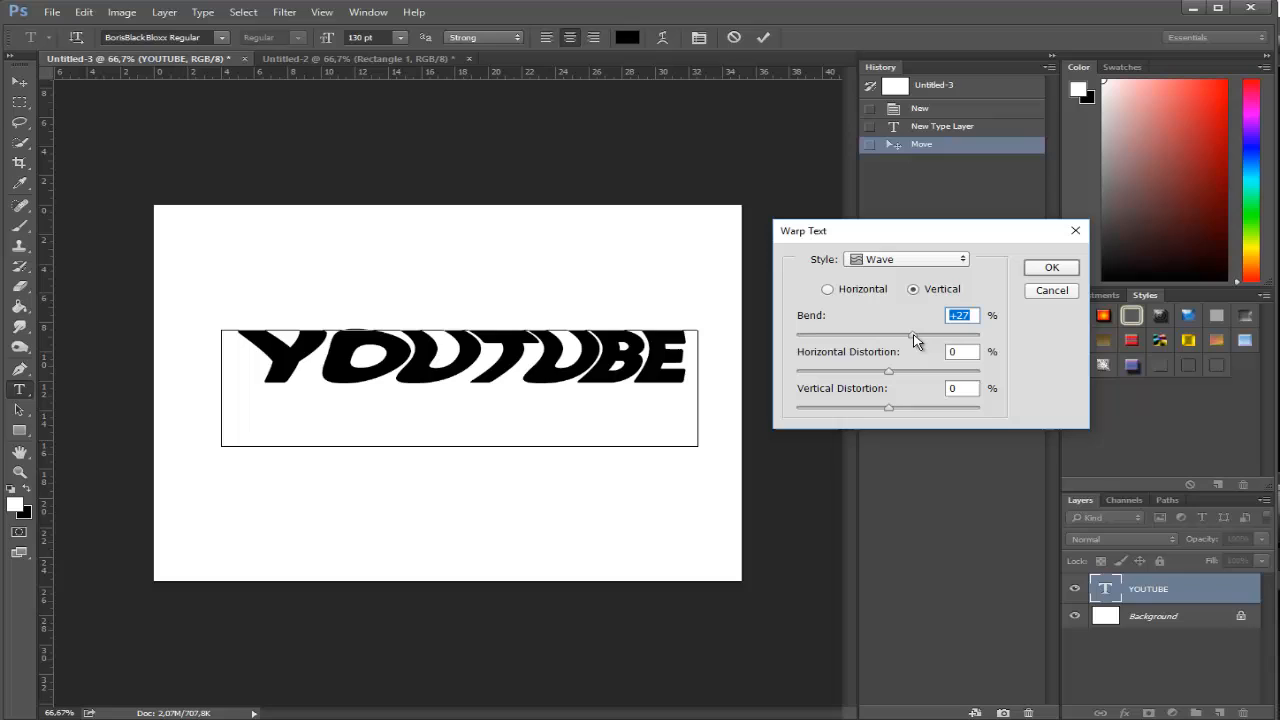
left_click_drag(910, 335, 850, 335)
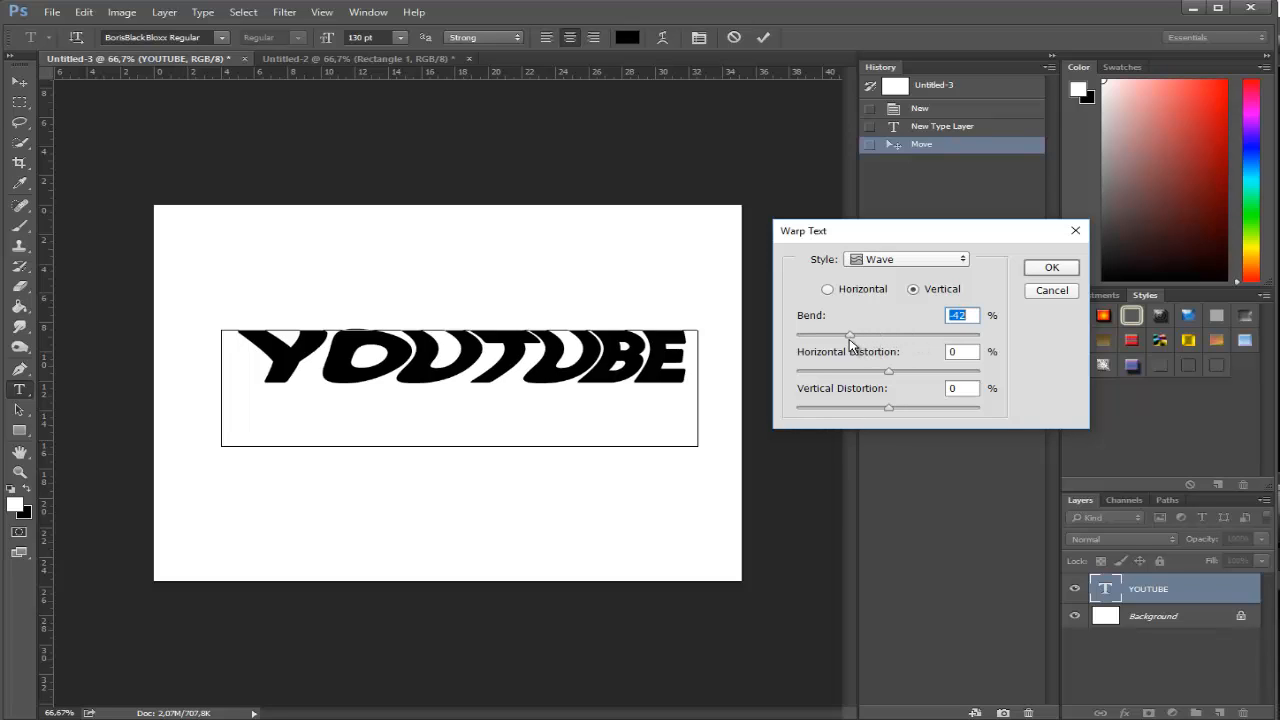
left_click_drag(850, 334, 849, 334)
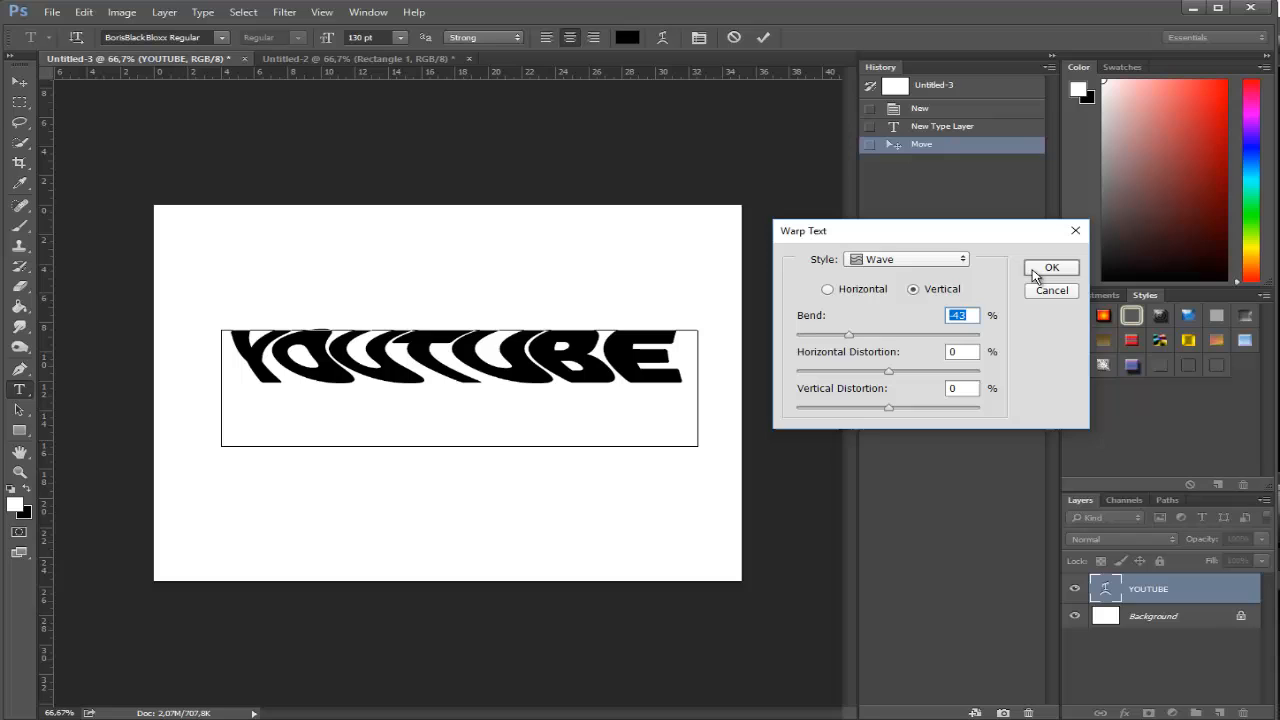
left_click(1051, 267)
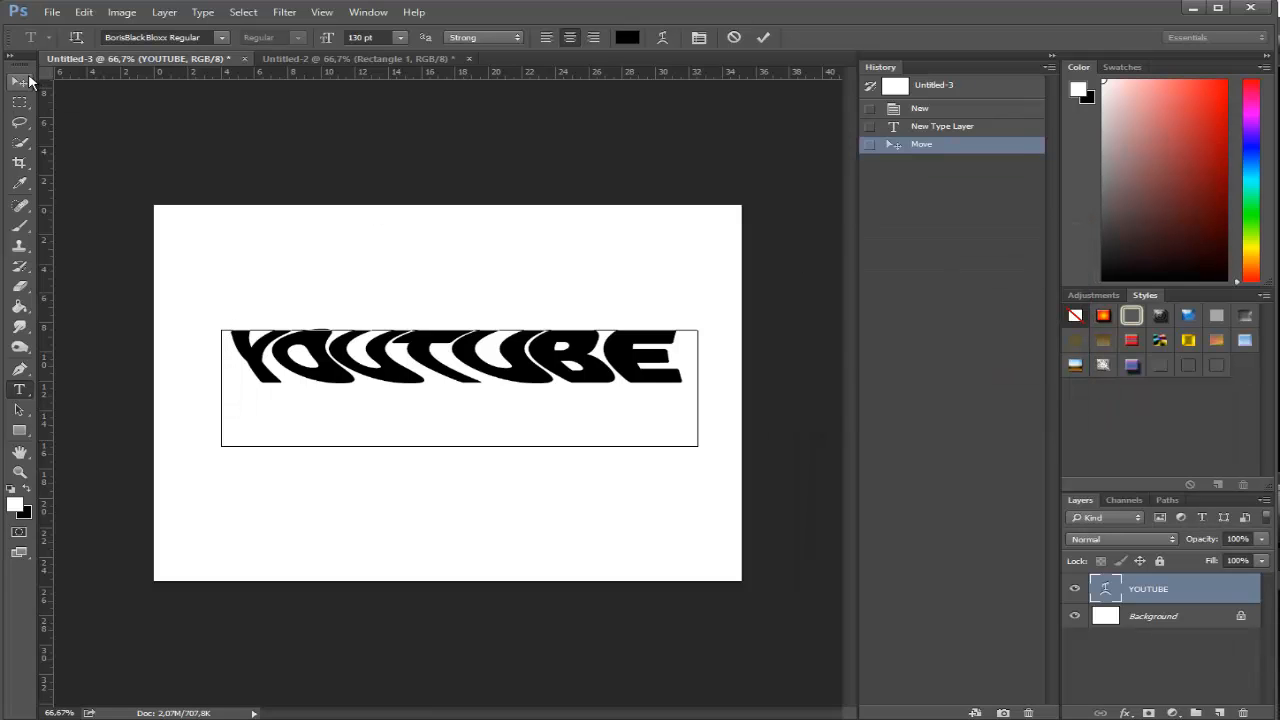
Switch to the Untitled-2 document and discard a test rectangle, keeping only Rectangle 1.
left_click(360, 58)
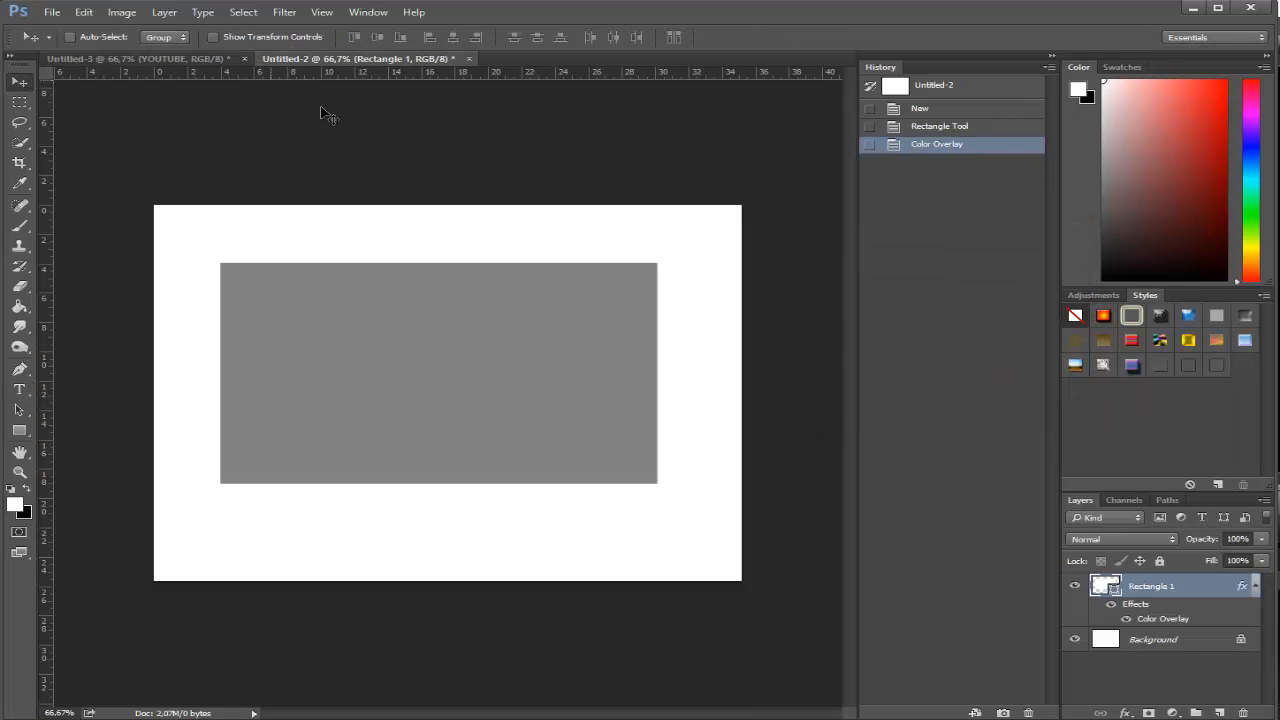
mouse_move(18, 430)
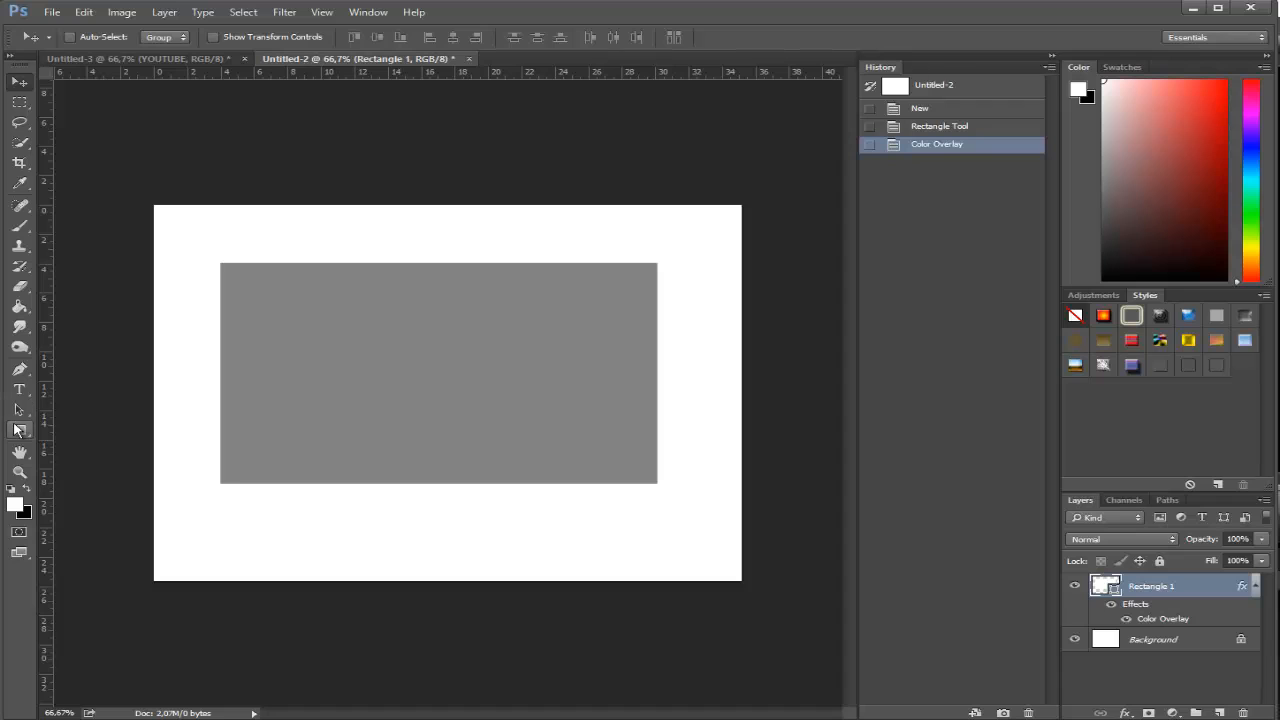
left_click(20, 430)
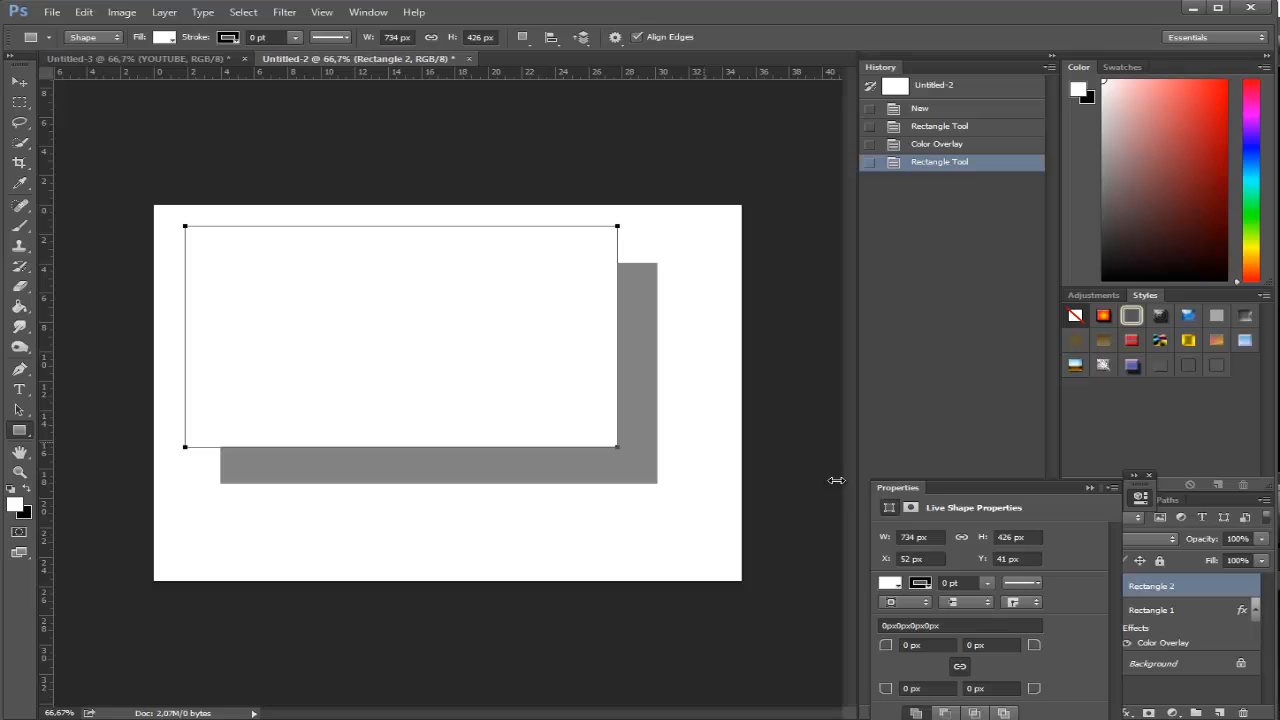
left_click(1079, 500)
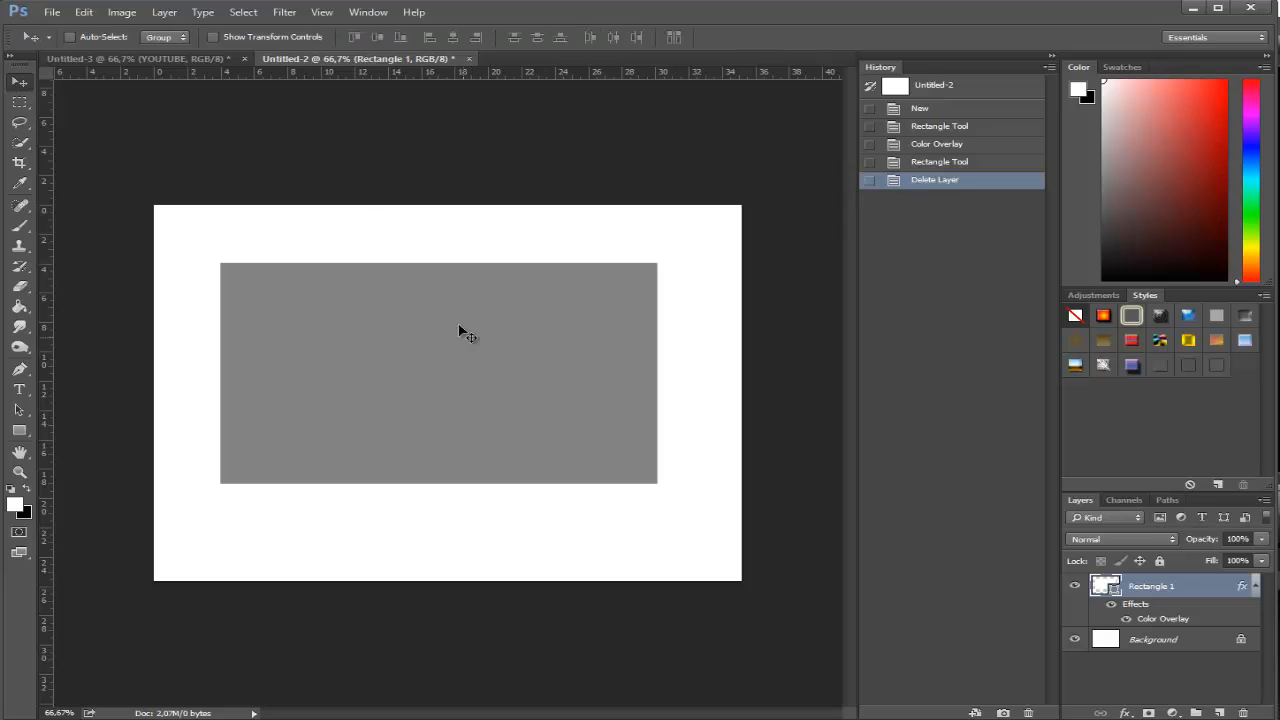
mouse_move(307, 267)
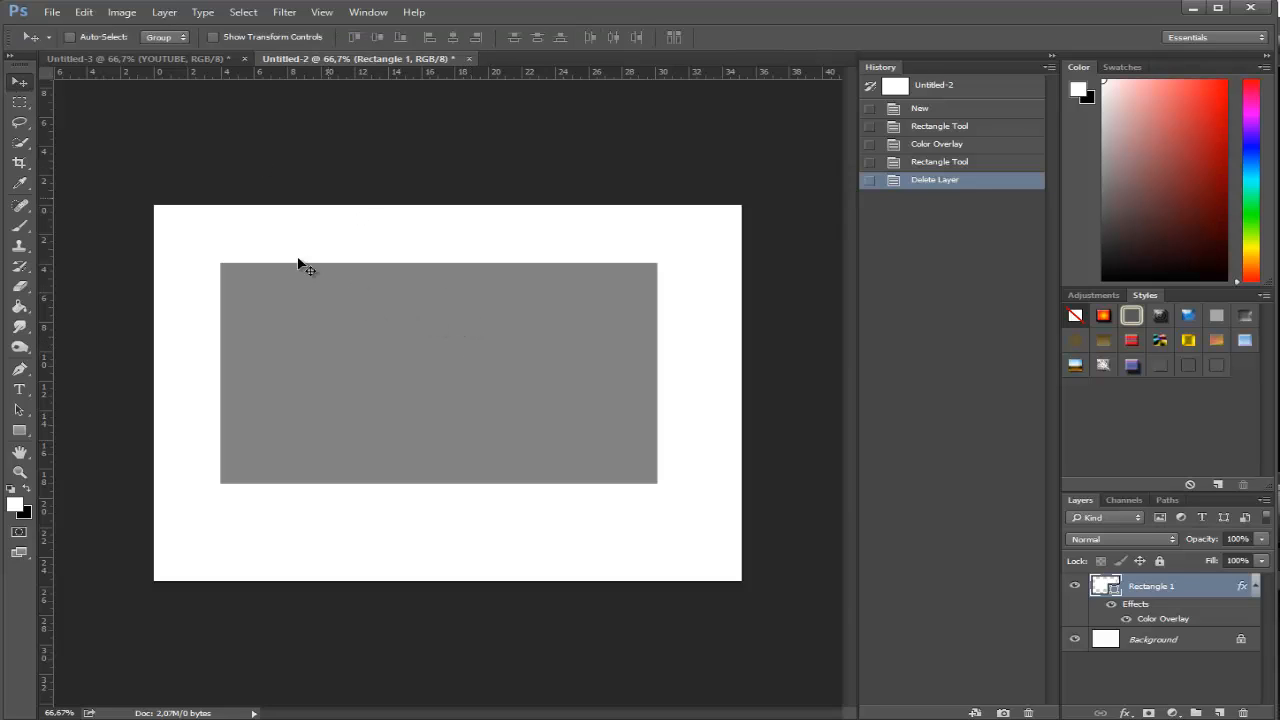
key("ctrl+t")
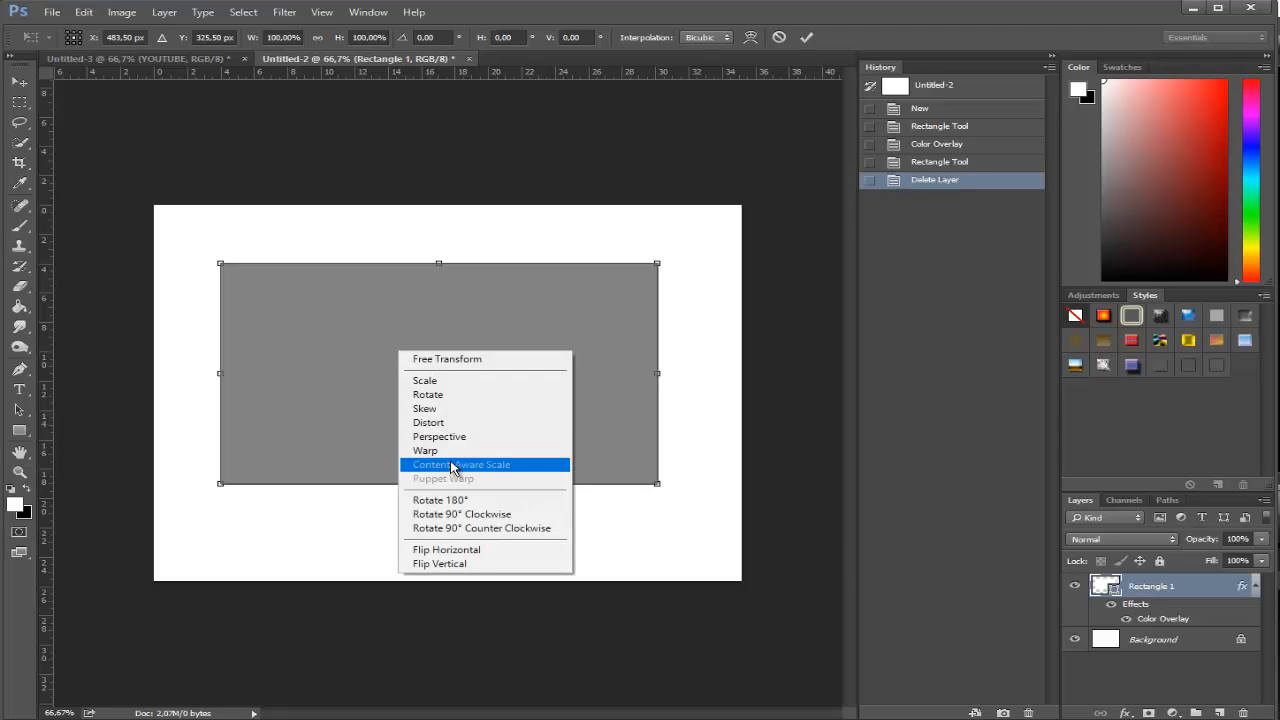
left_click(424, 450)
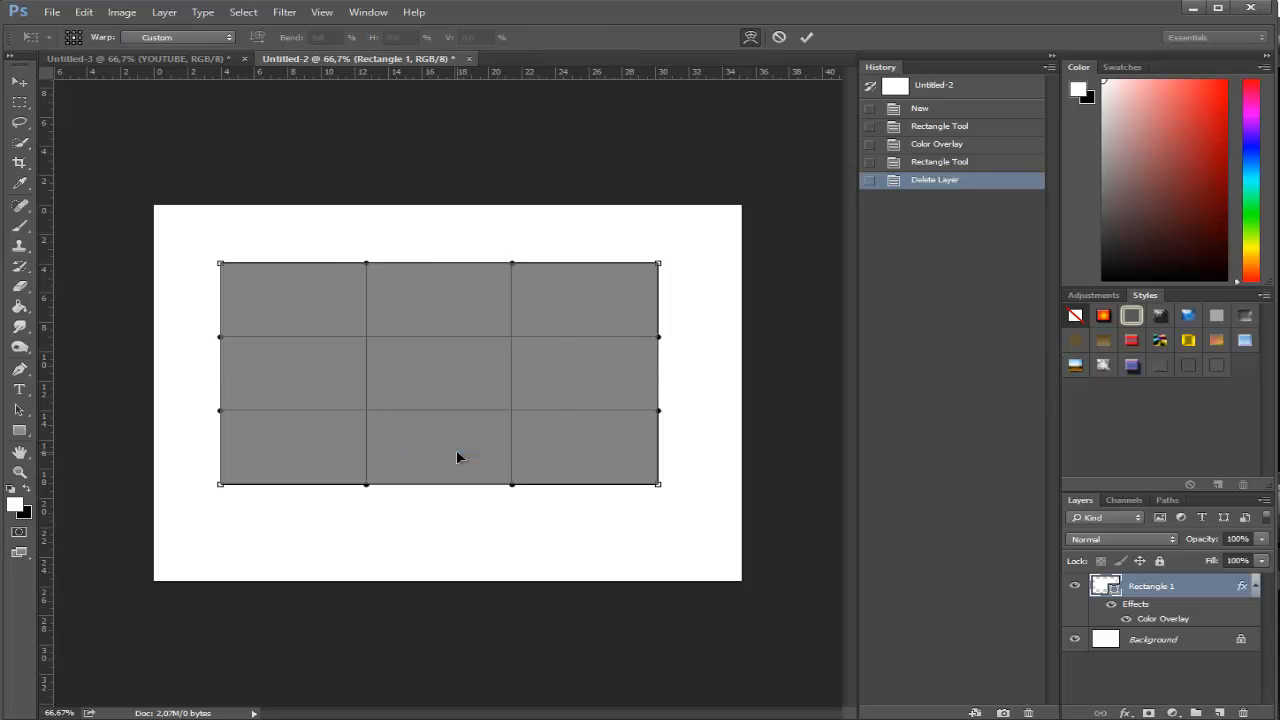
mouse_move(590, 303)
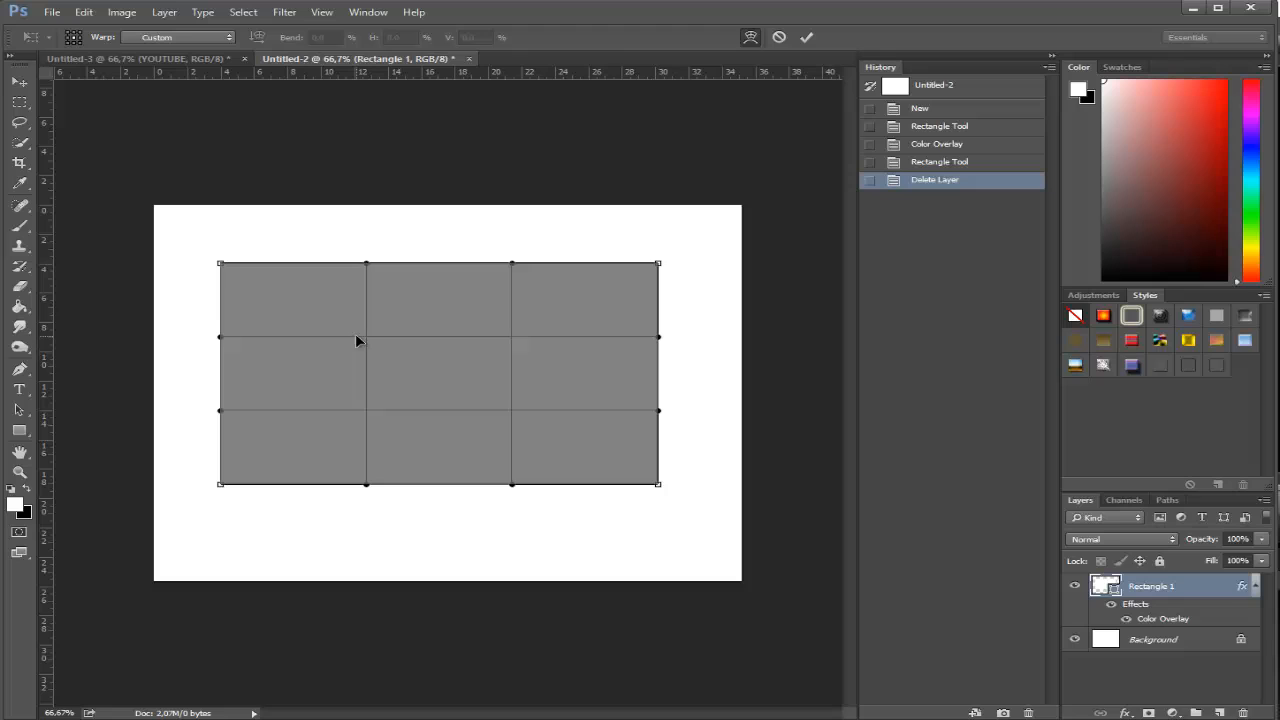
mouse_move(367, 413)
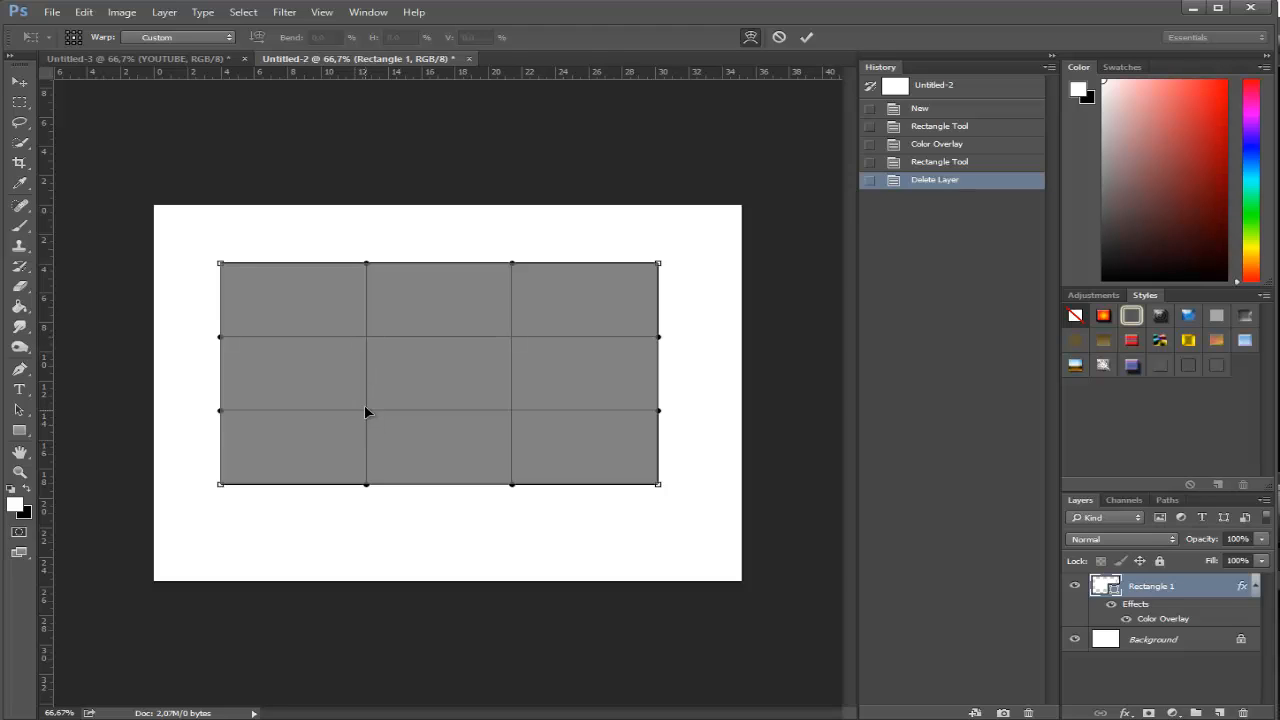
mouse_move(515, 336)
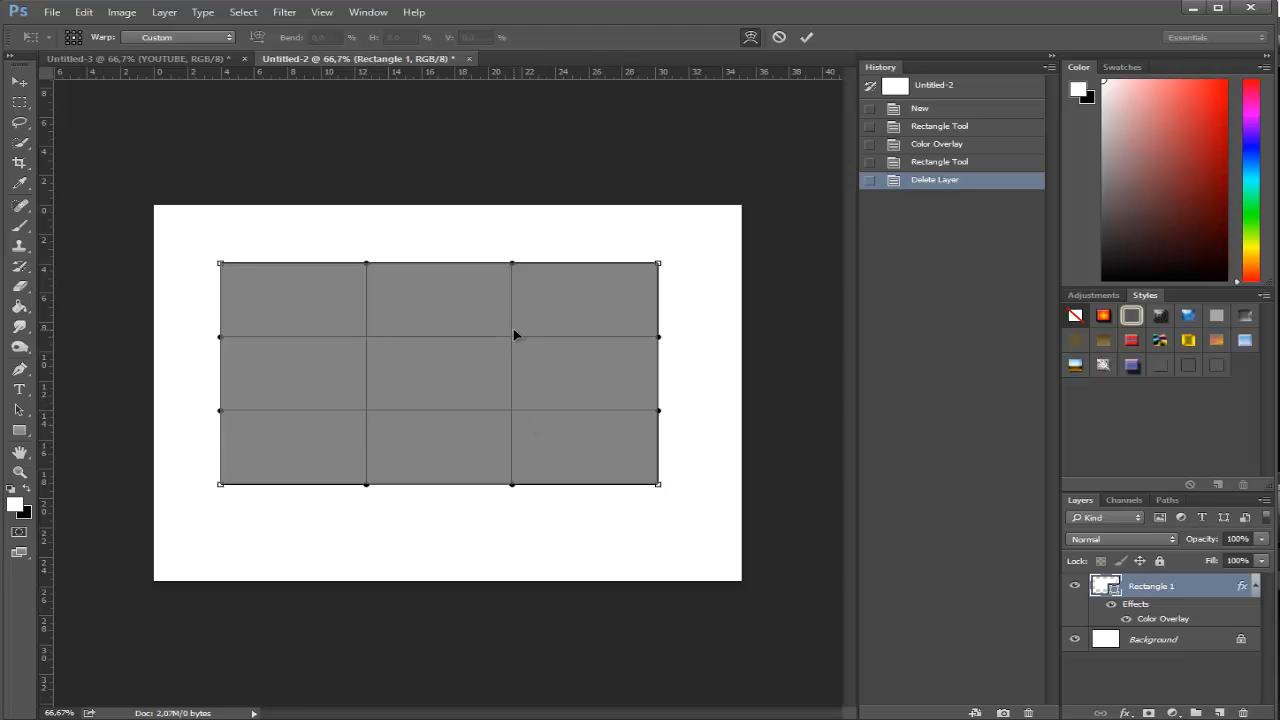
mouse_move(229, 263)
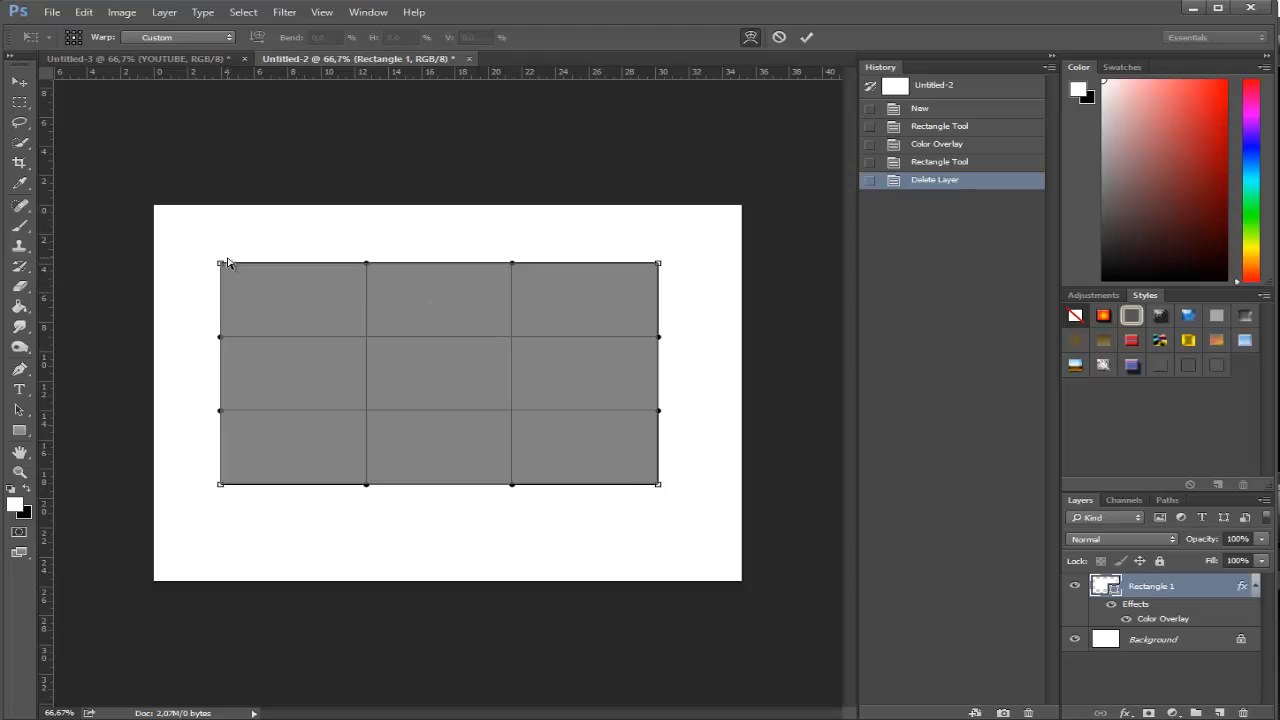
mouse_move(673, 286)
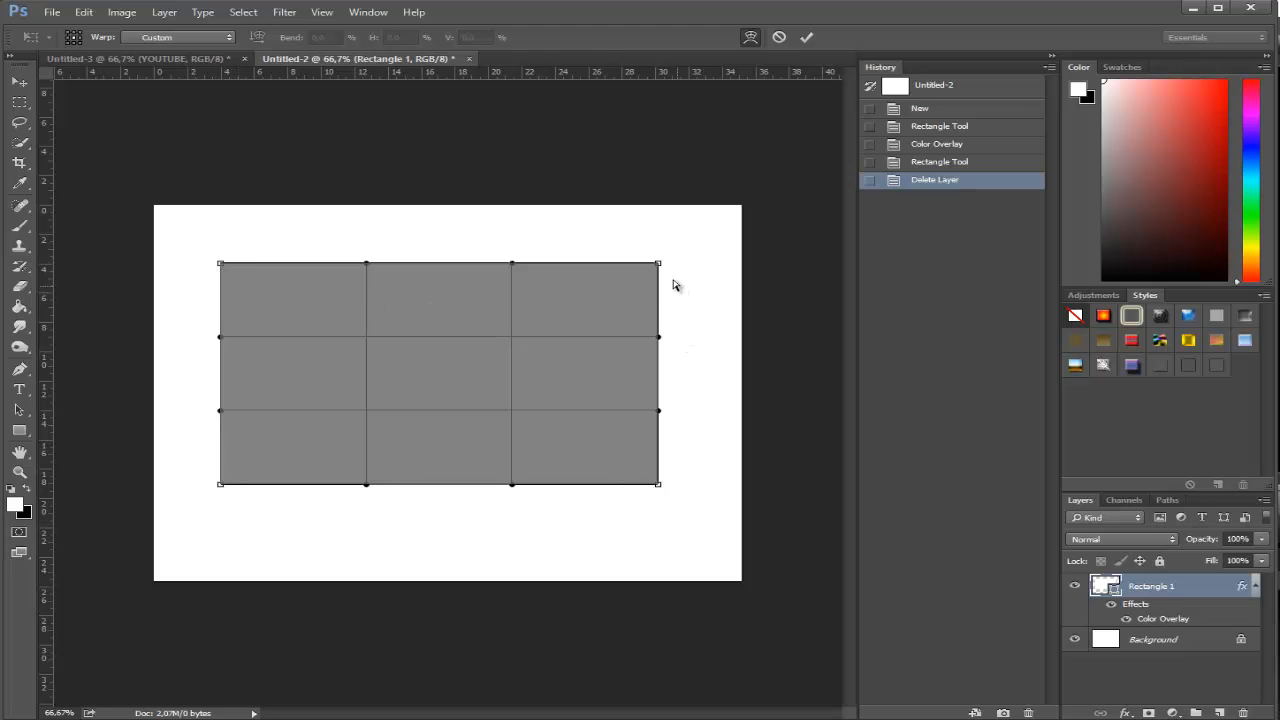
mouse_move(557, 320)
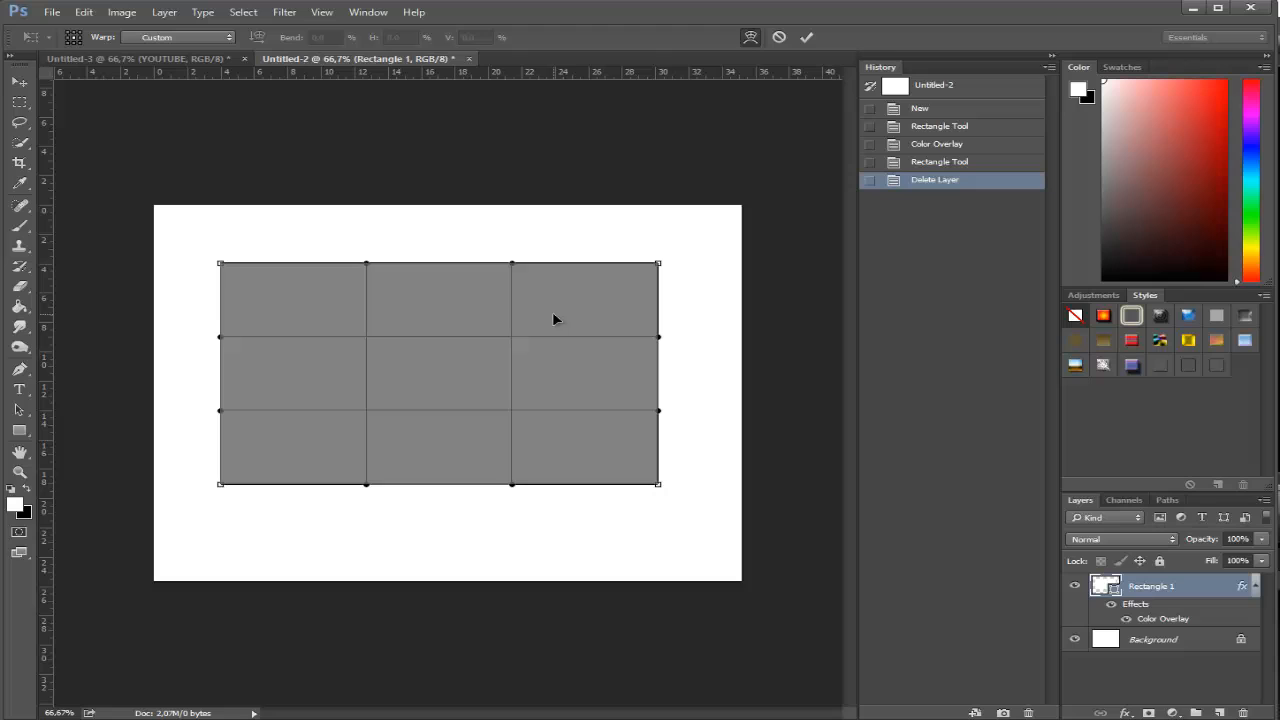
mouse_move(510, 343)
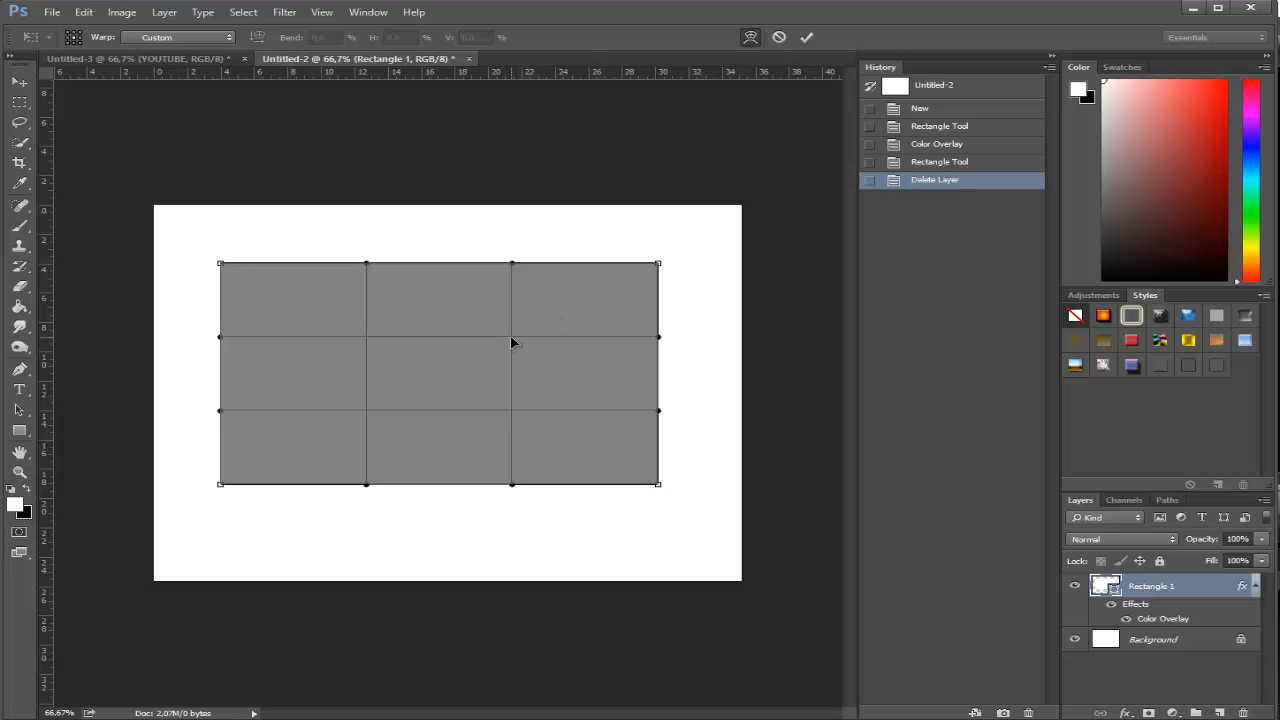
mouse_move(205, 488)
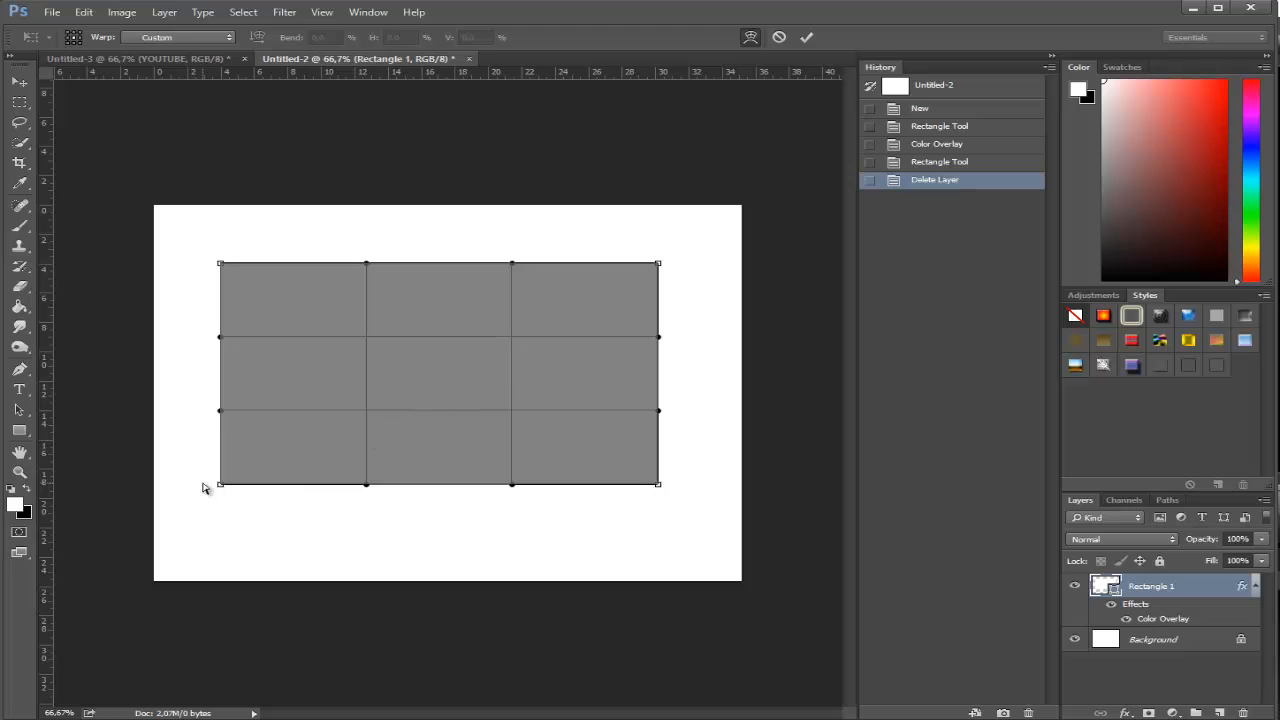
mouse_move(552, 389)
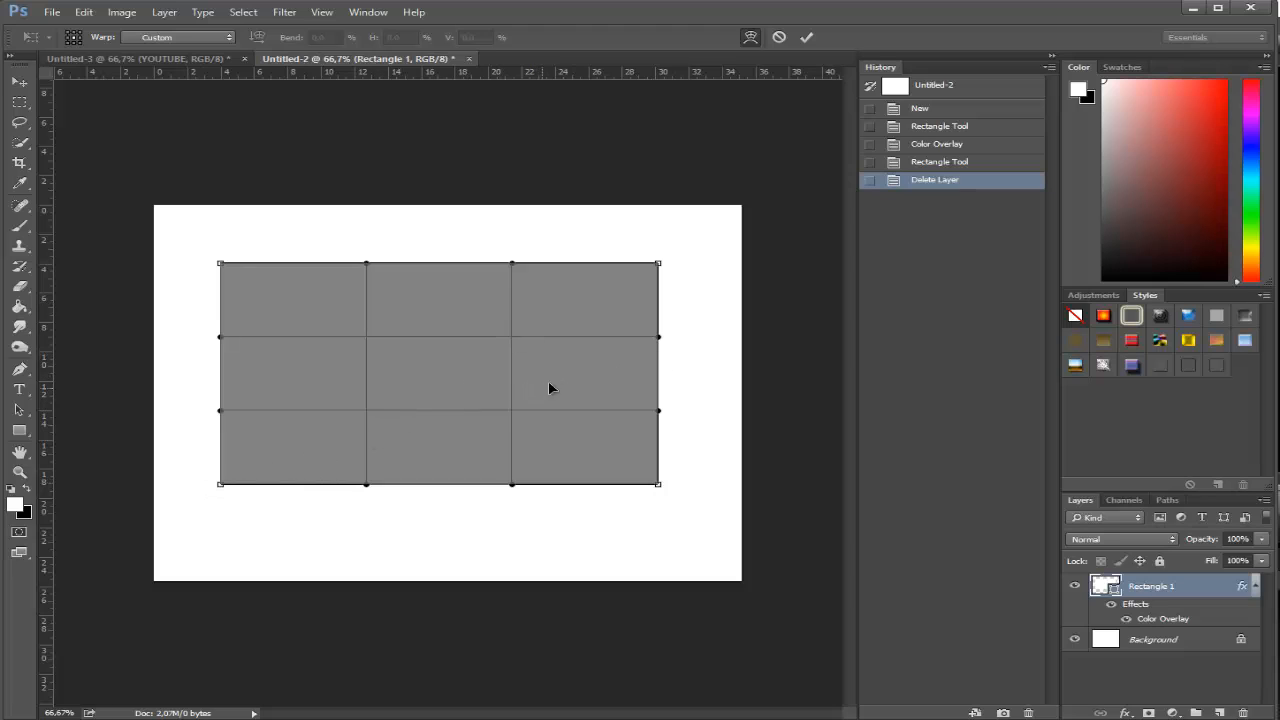
mouse_move(640, 368)
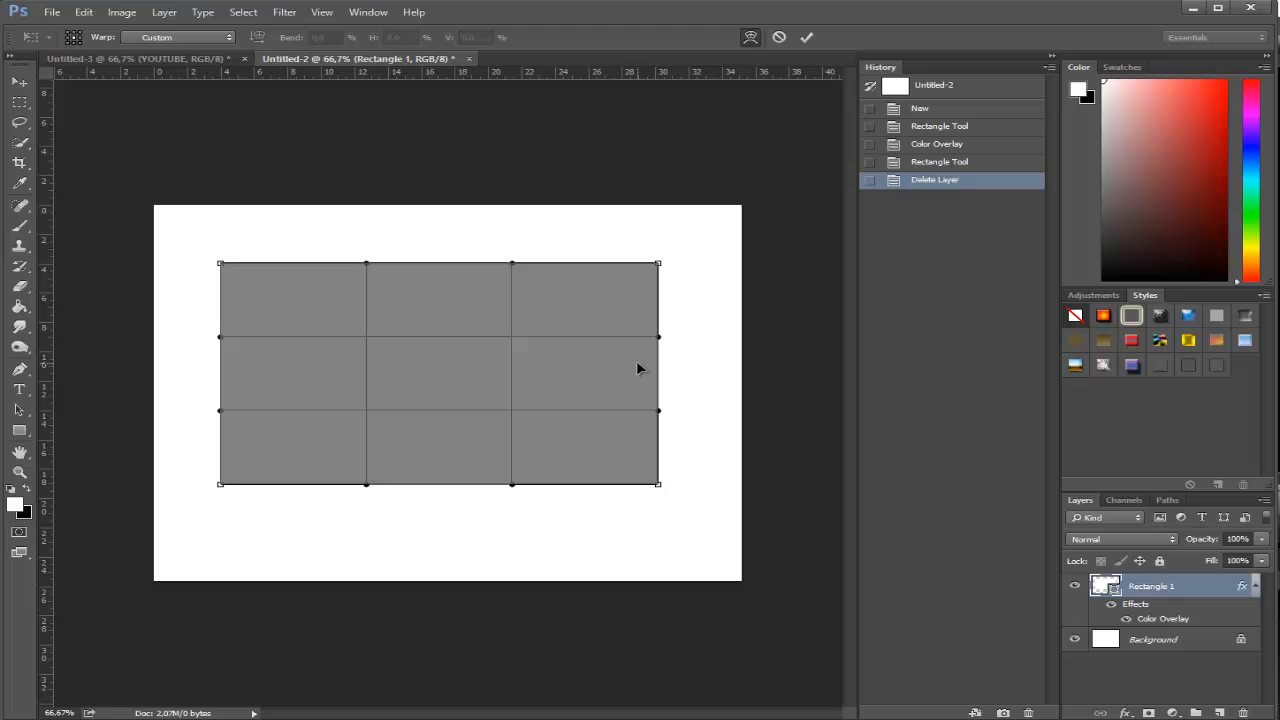
mouse_move(666, 368)
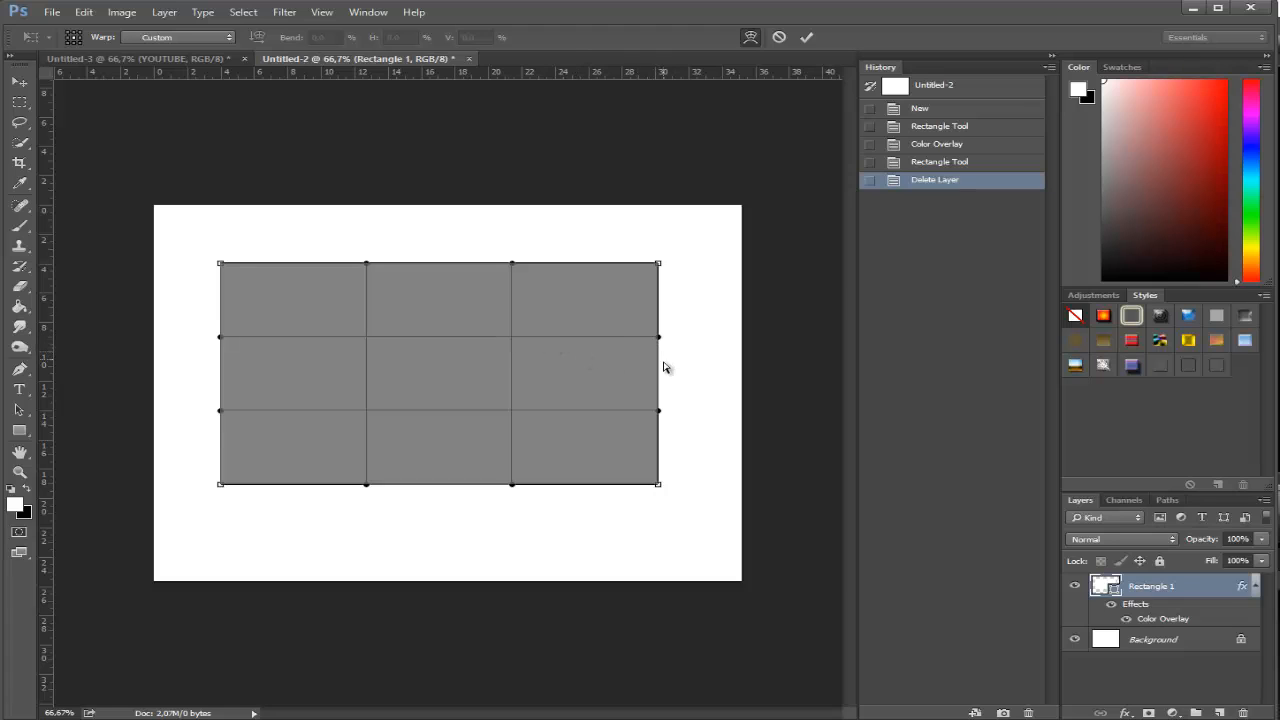
mouse_move(663, 378)
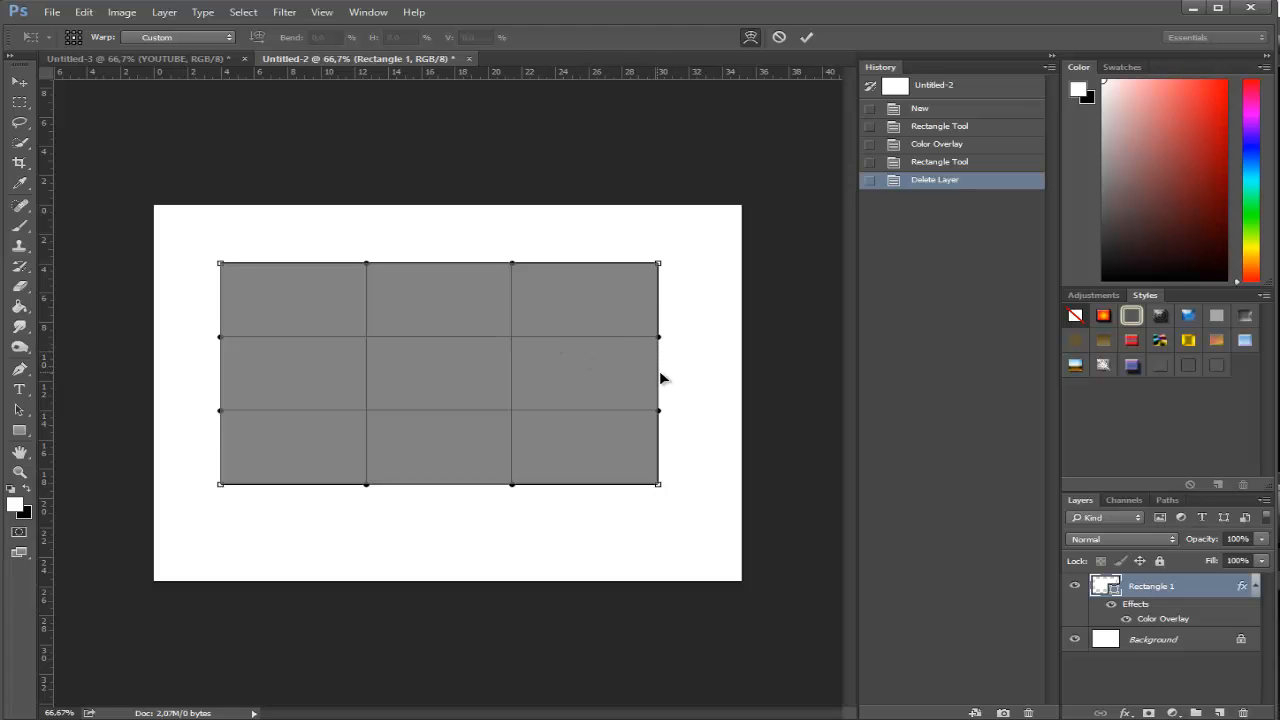
Push the warp mesh's right-edge handle outward and top-edge handle upward.
left_click_drag(658, 372, 715, 380)
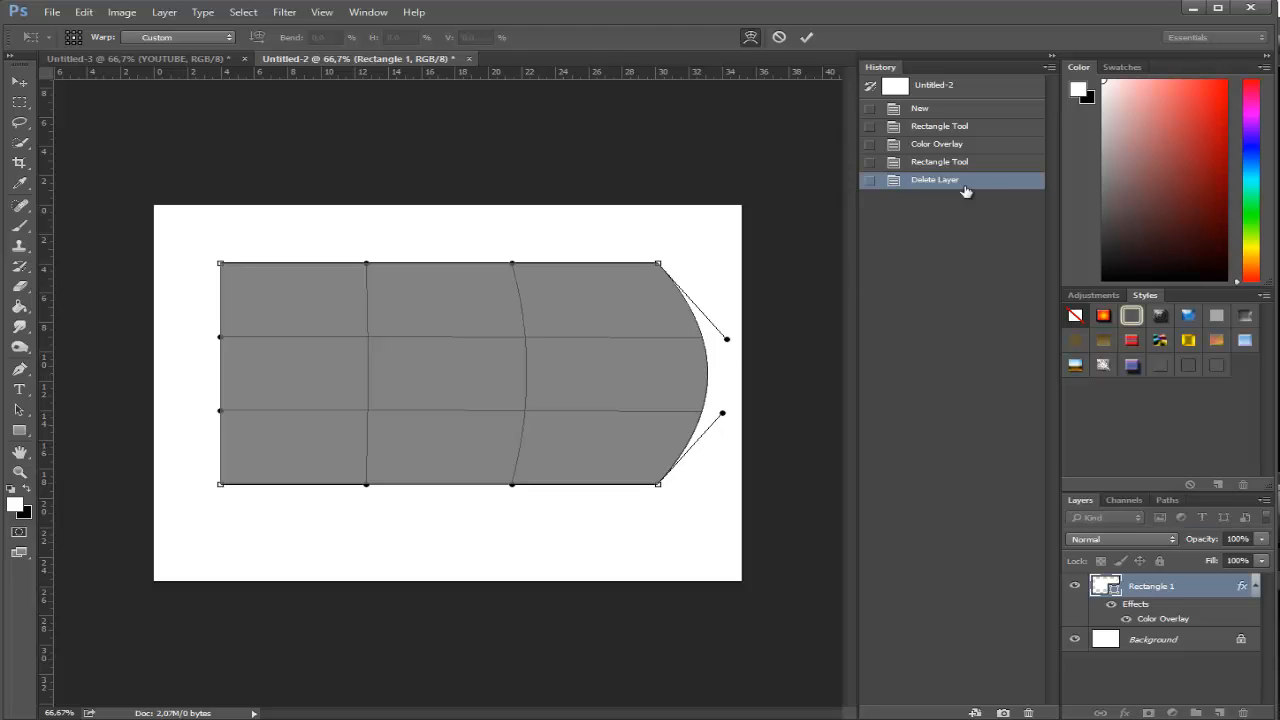
mouse_move(378, 344)
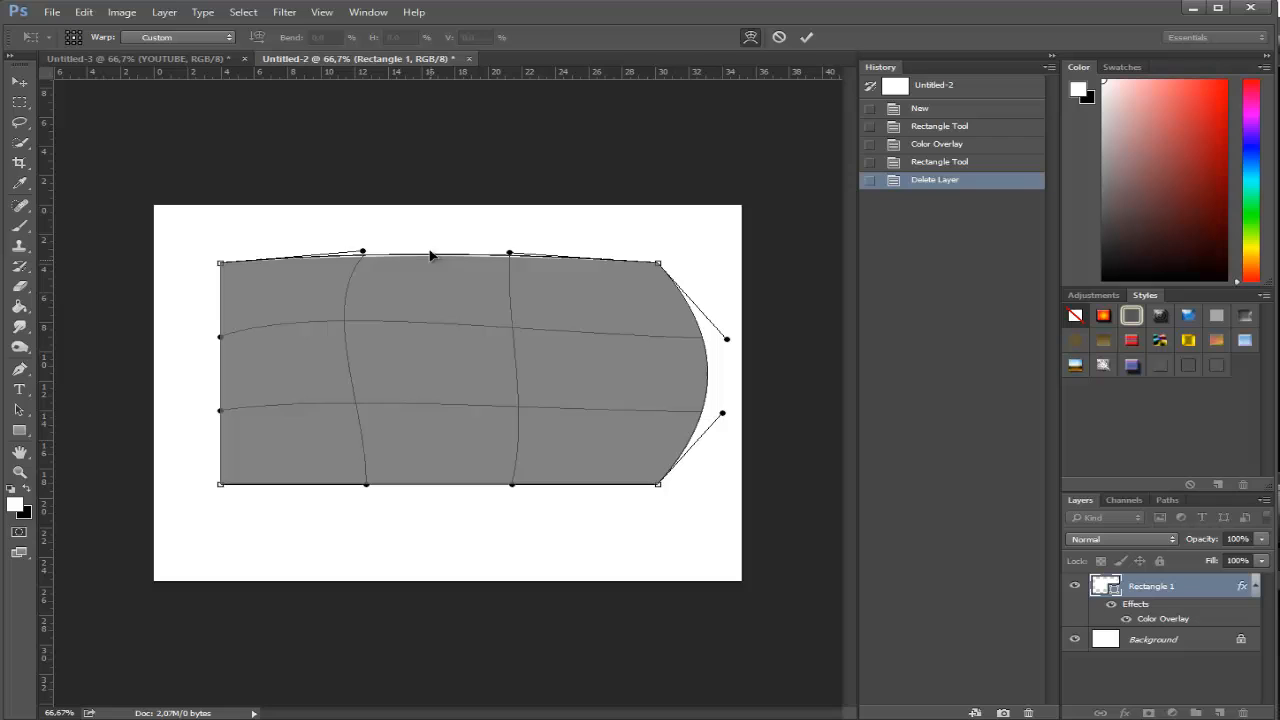
left_click_drag(362, 253, 362, 207)
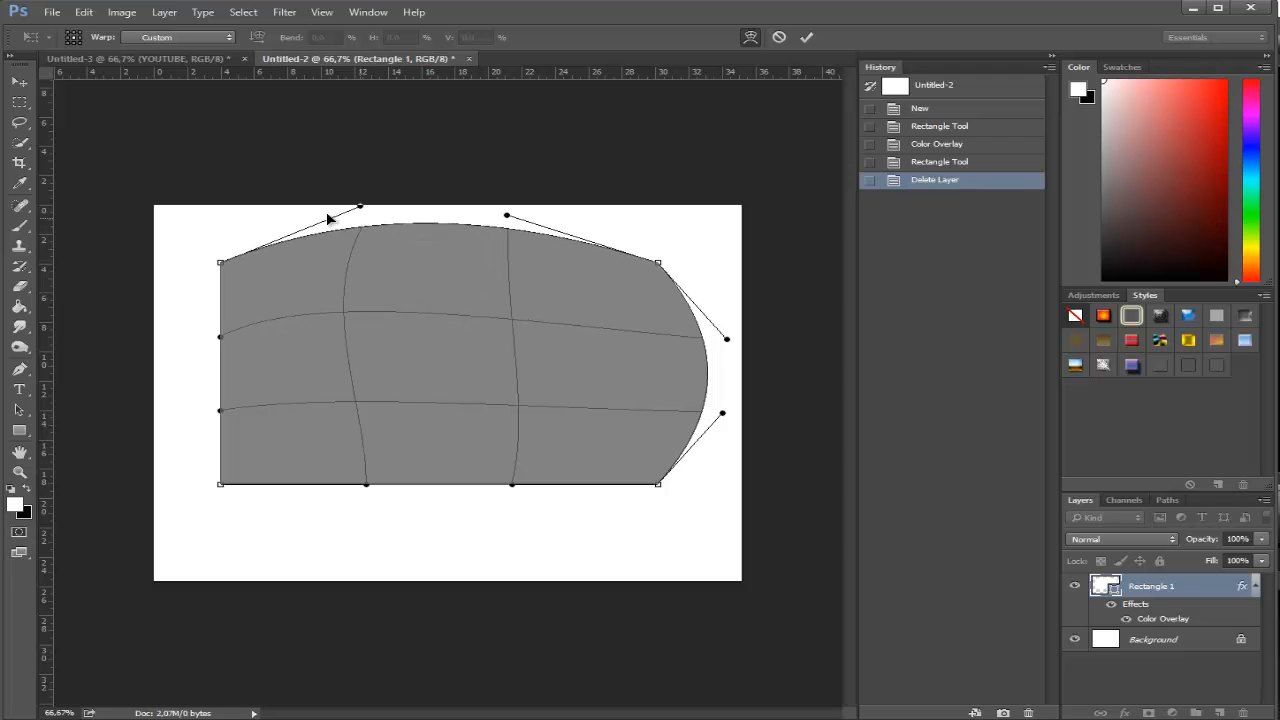
mouse_move(362, 312)
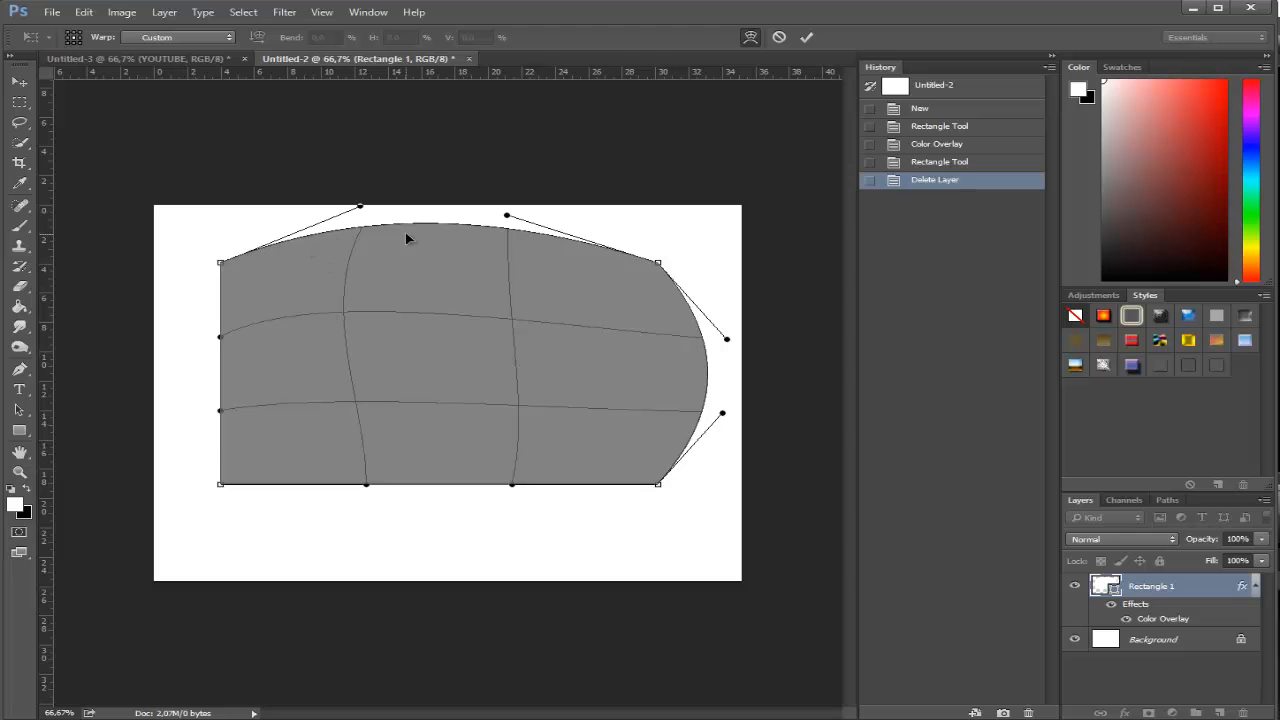
mouse_move(343, 405)
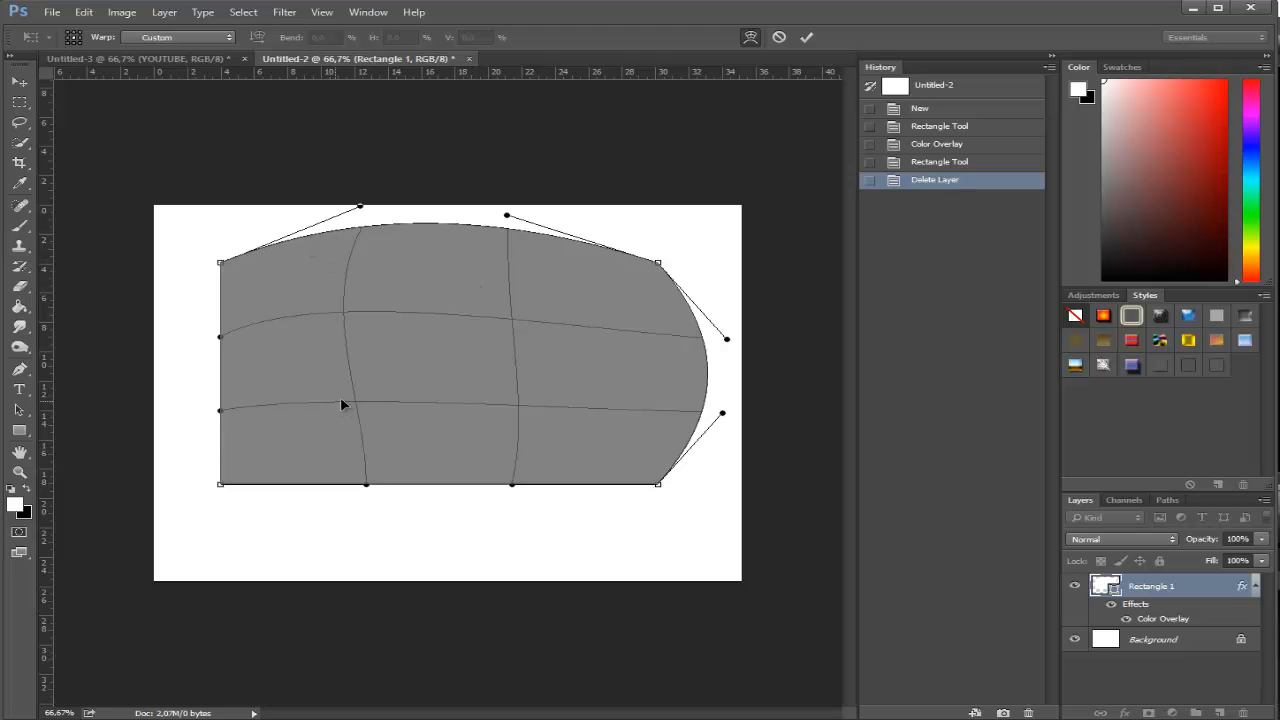
mouse_move(561, 431)
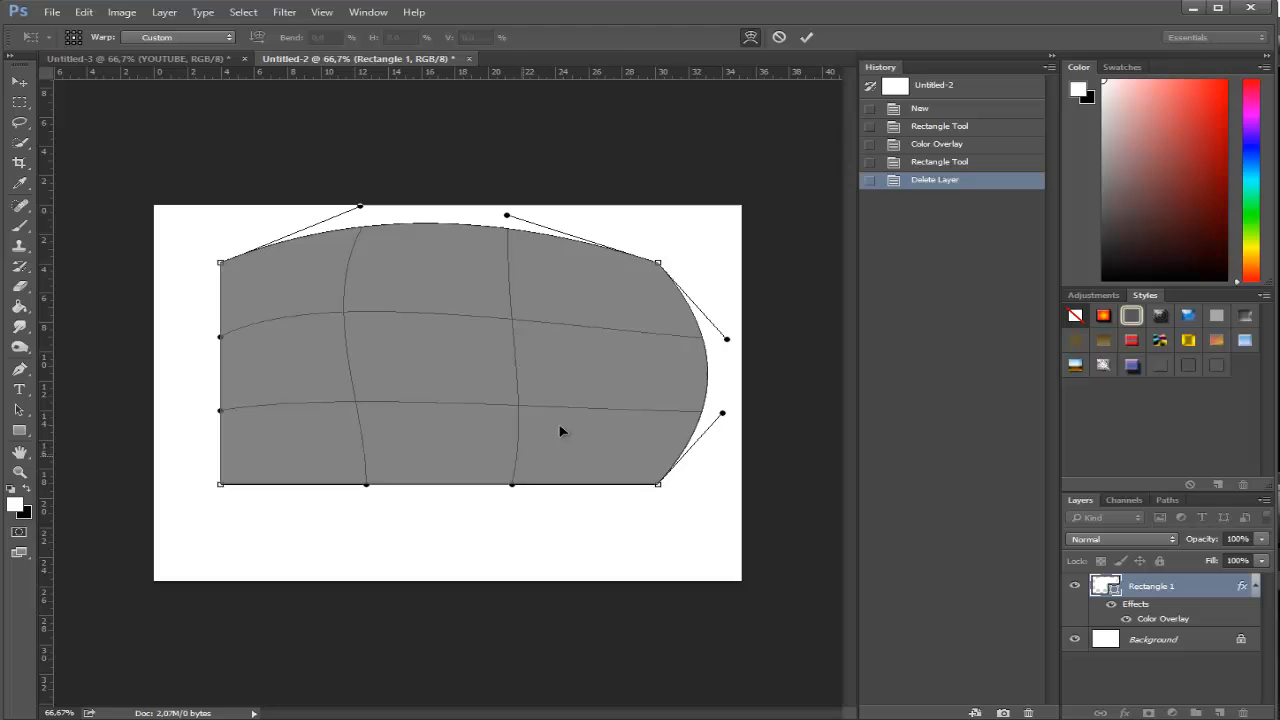
mouse_move(376, 242)
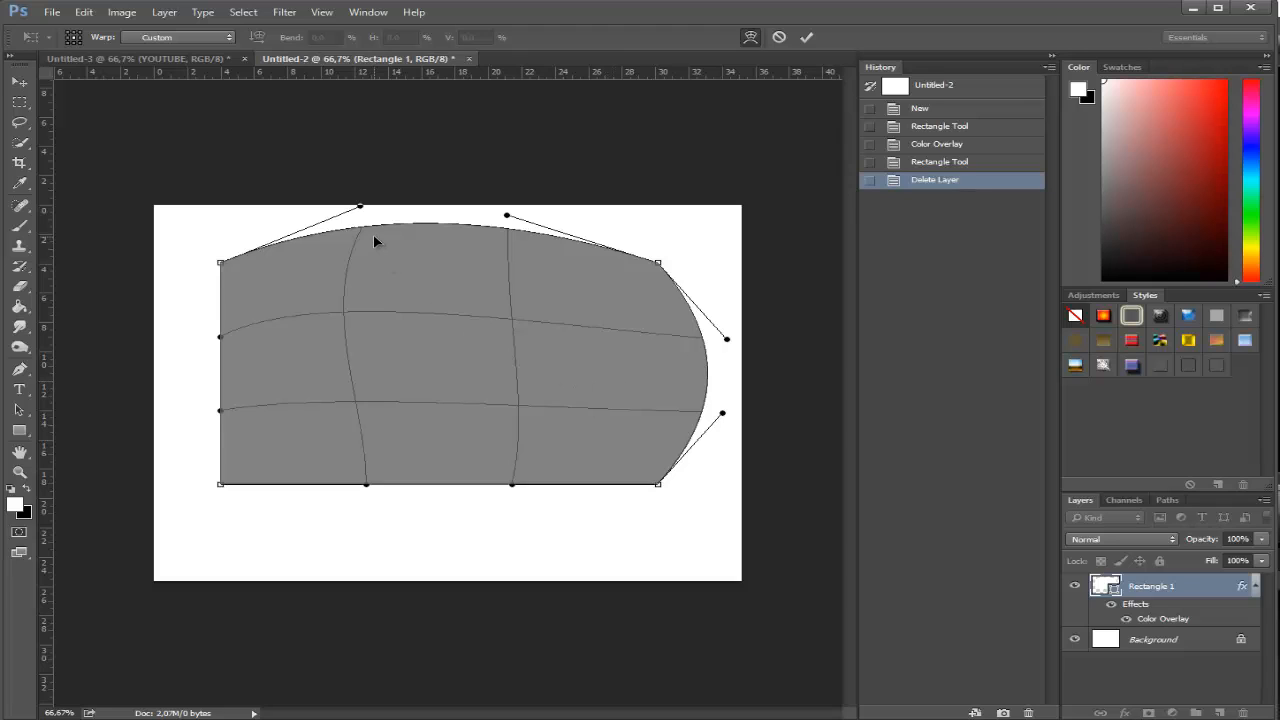
mouse_move(645, 365)
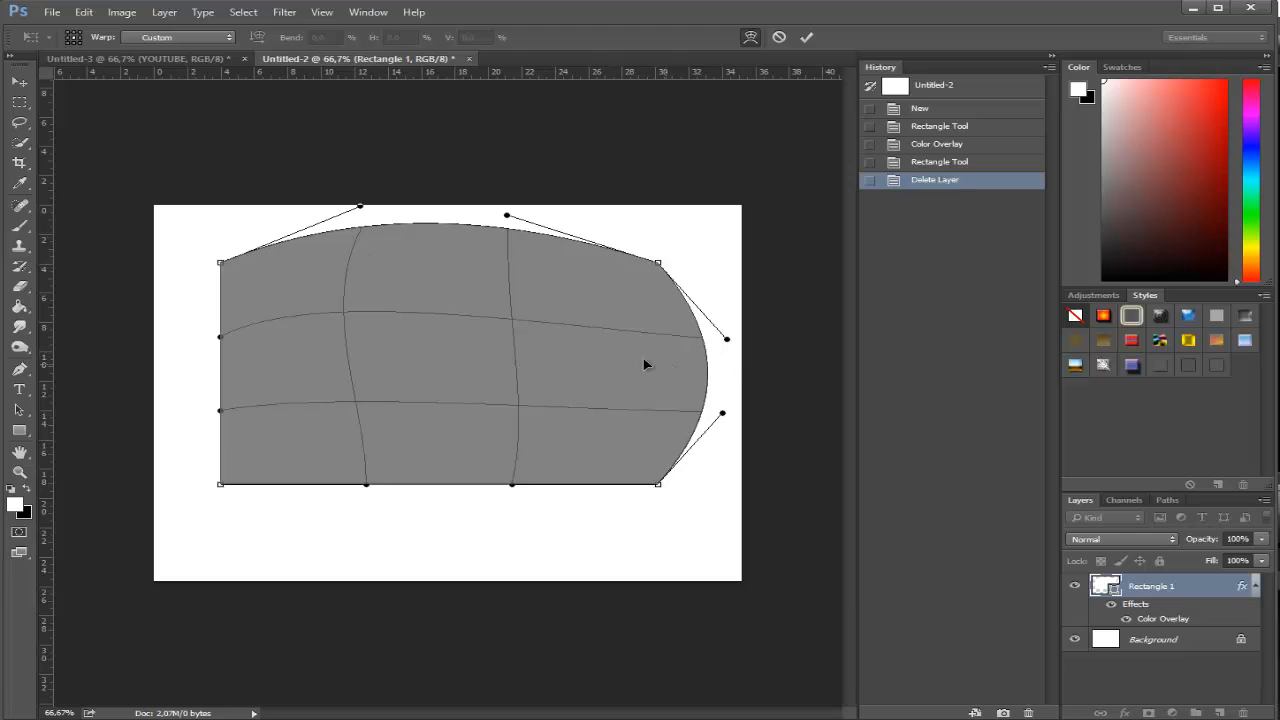
mouse_move(617, 359)
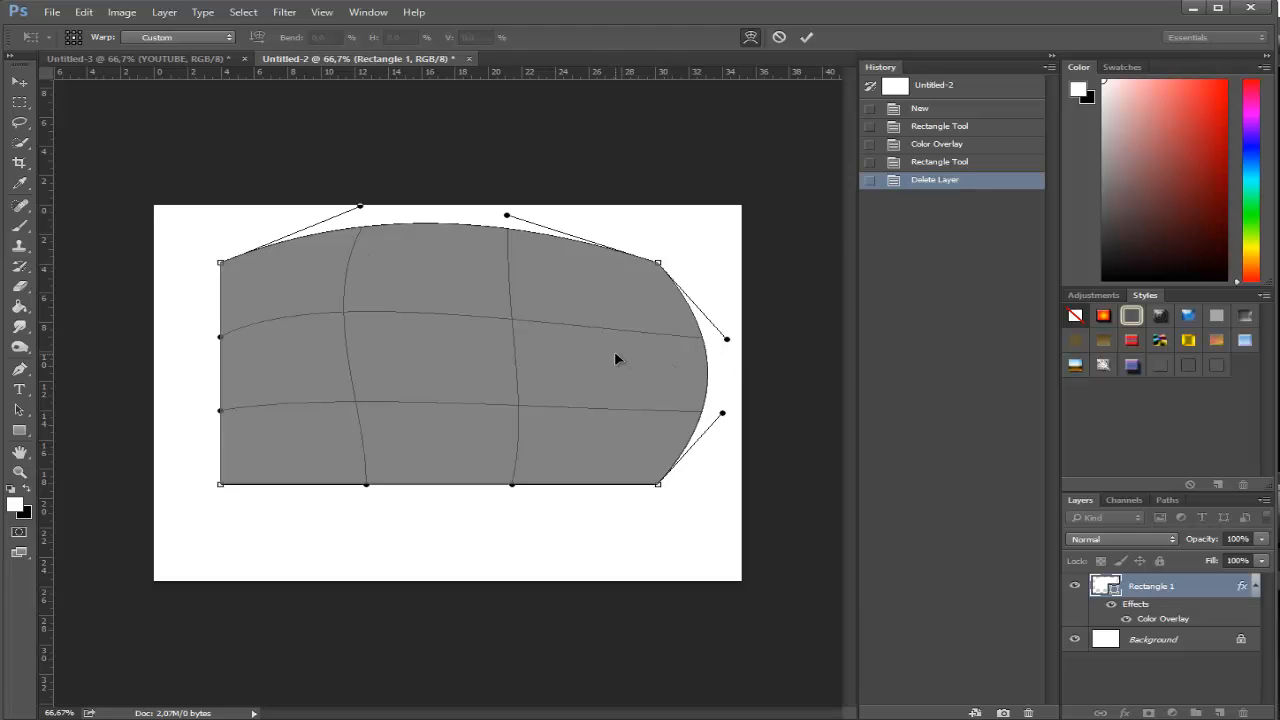
mouse_move(631, 381)
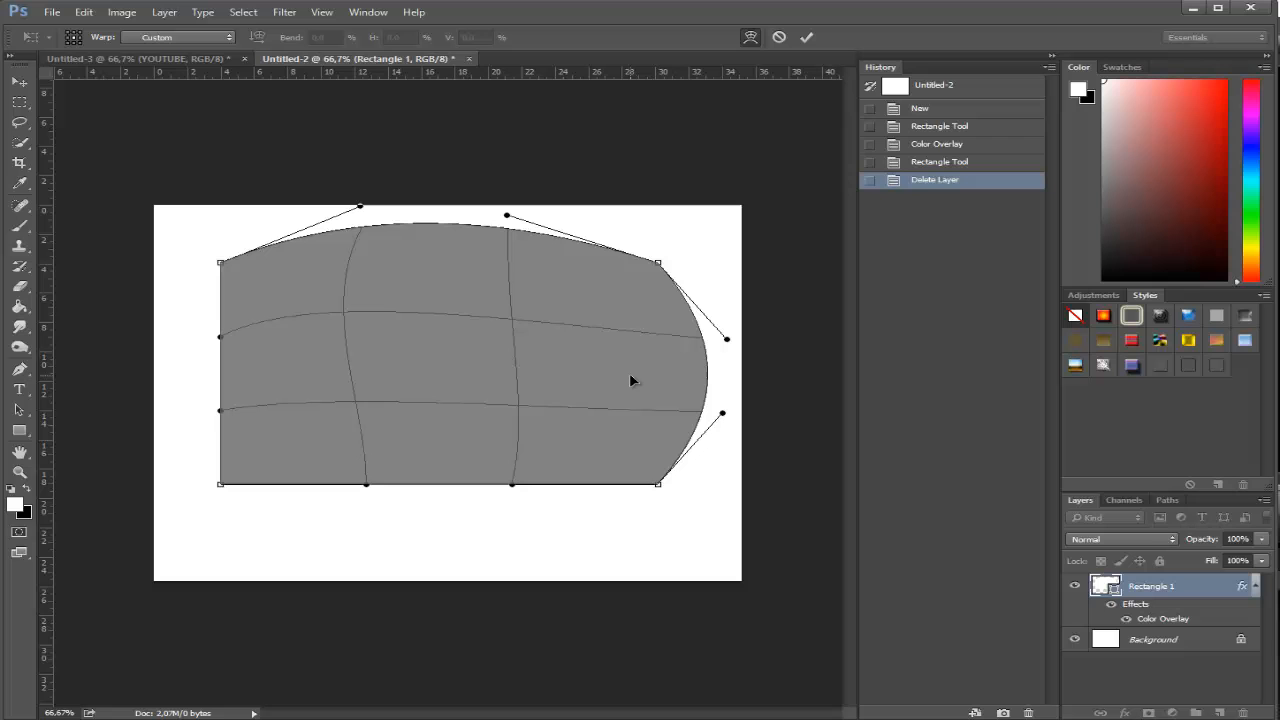
mouse_move(632, 381)
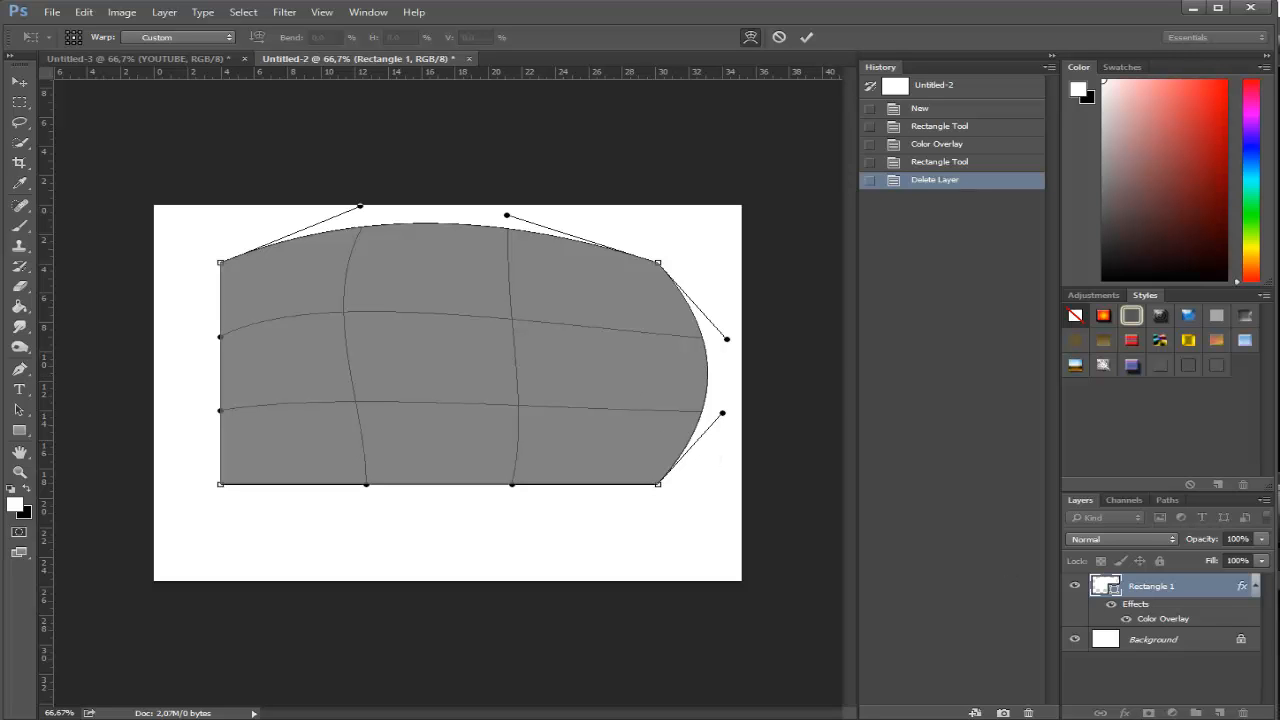